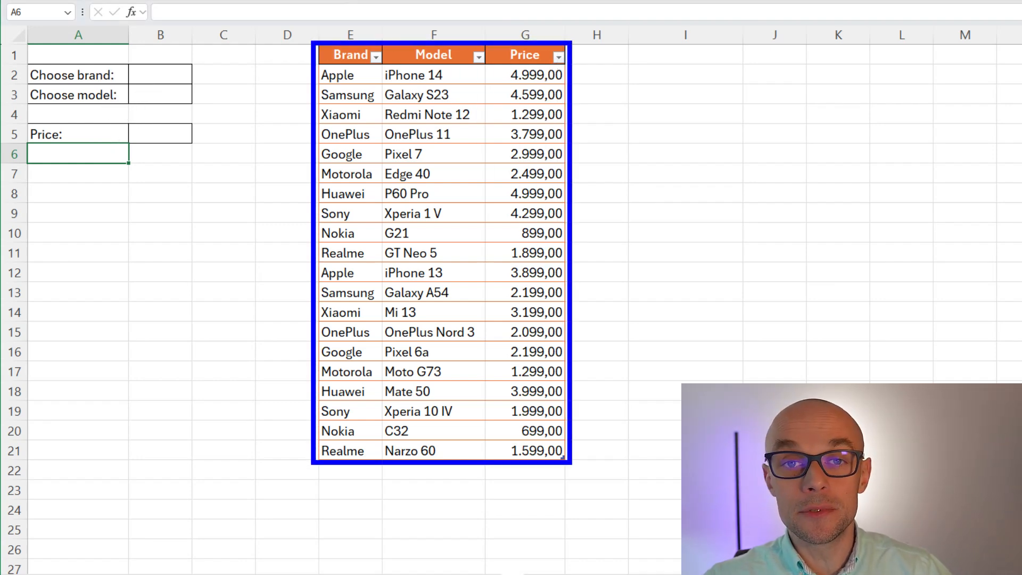
Step: Convert the phone price range to a table (Ctrl+T) and review the brand and model choice cells B2 and B3
{"action": "key", "text": "ctrl+t"}
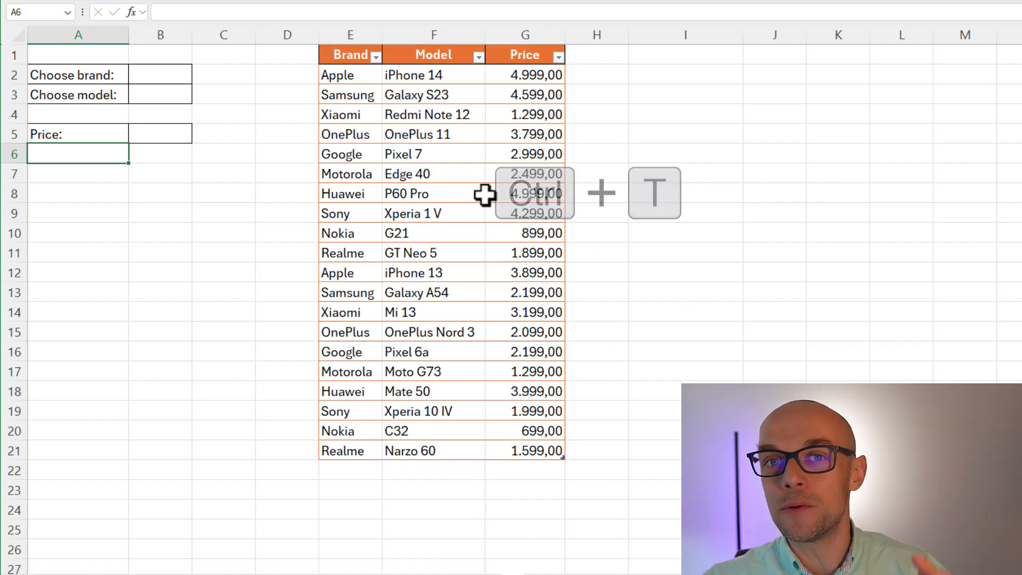
{"action": "left_click", "coordinate": [433, 192]}
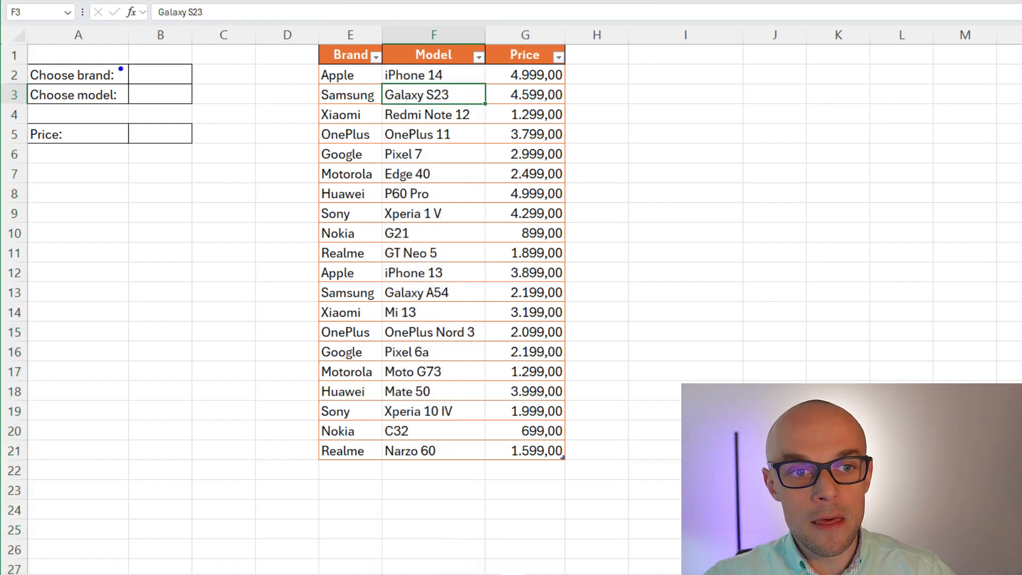
{"action": "left_click", "coordinate": [160, 74]}
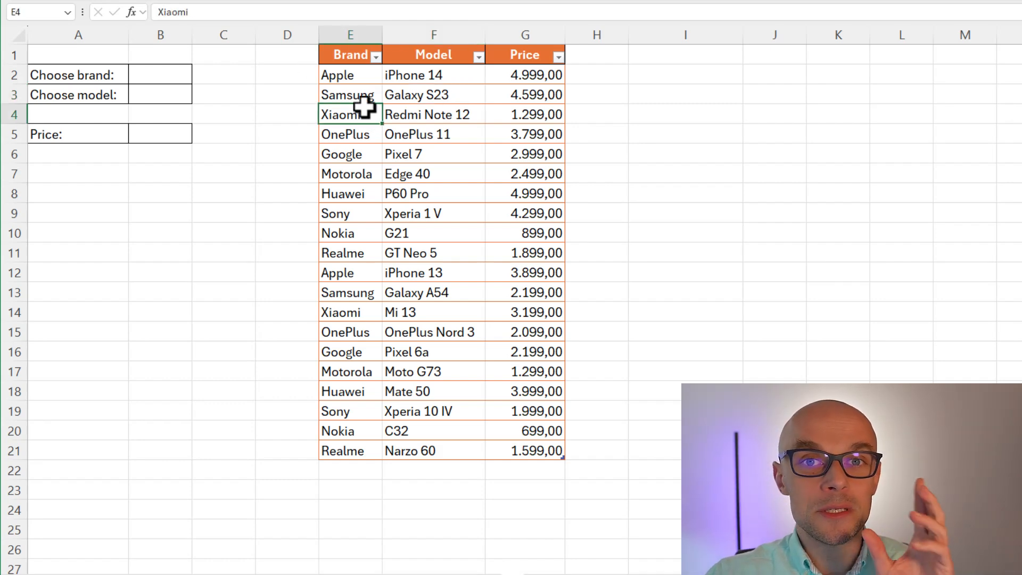
{"action": "mouse_move", "coordinate": [279, 116]}
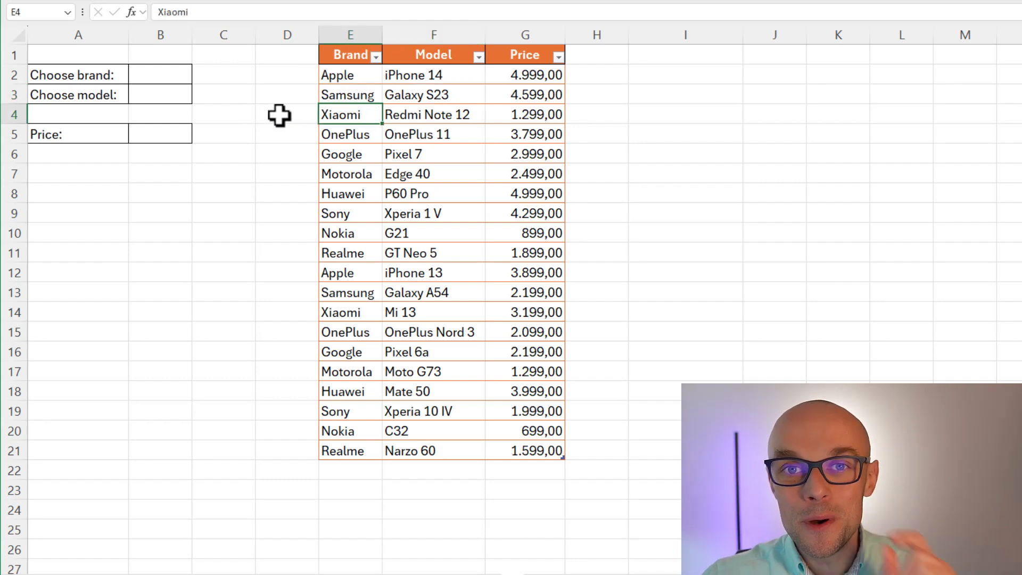
{"action": "left_click", "coordinate": [160, 94]}
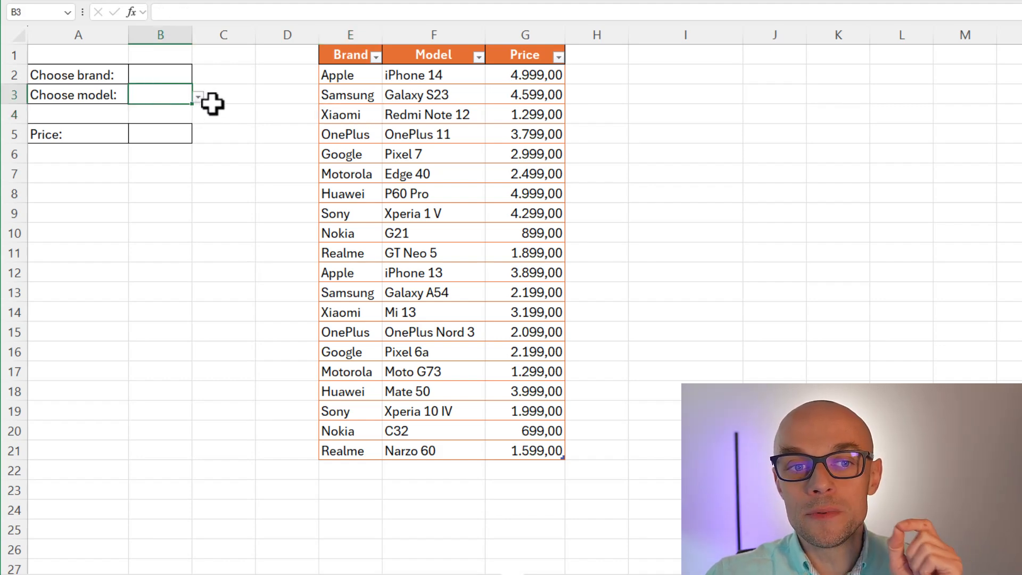
{"action": "left_click", "coordinate": [159, 75]}
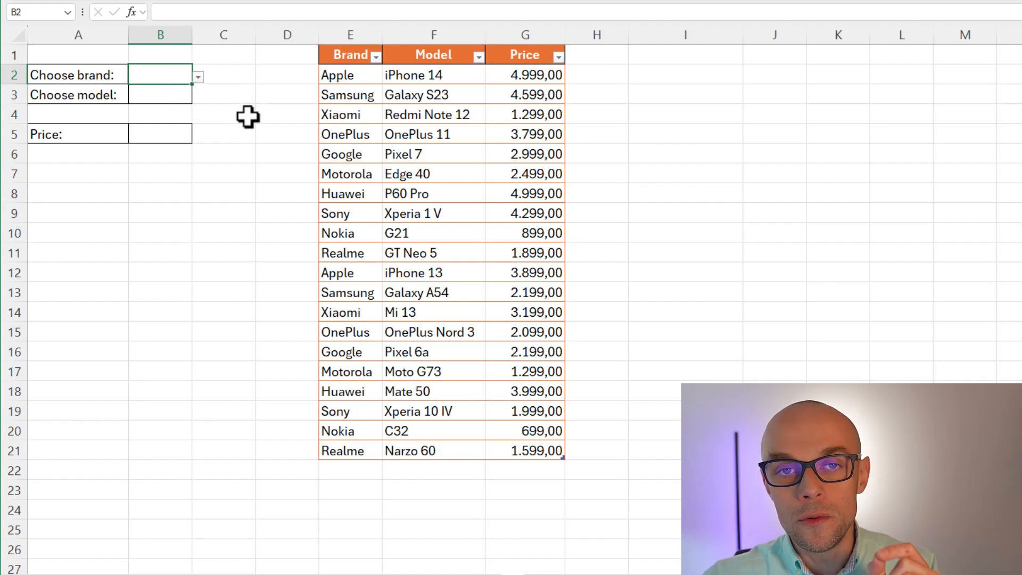
{"action": "left_click", "coordinate": [160, 95]}
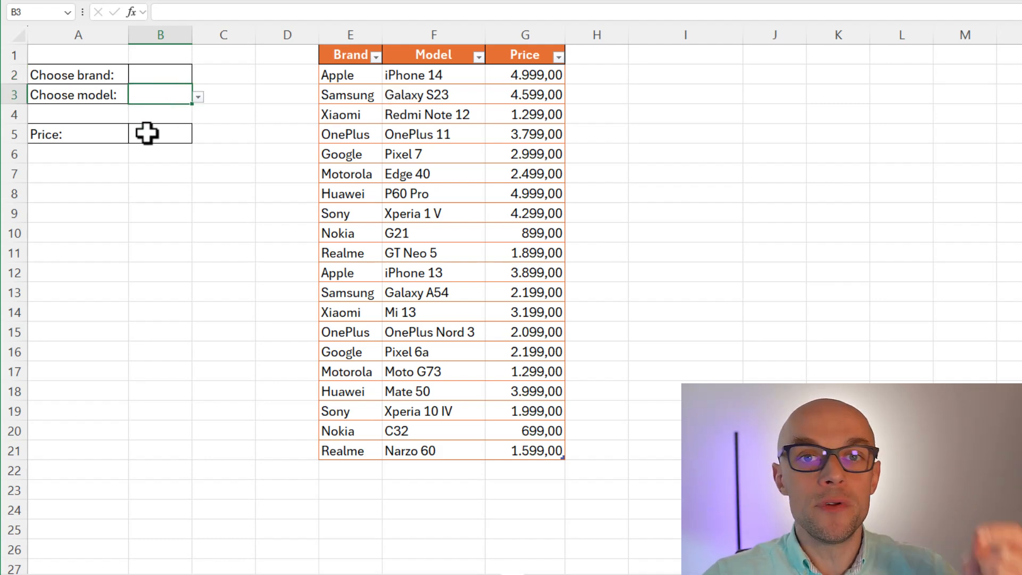
{"action": "mouse_move", "coordinate": [210, 112]}
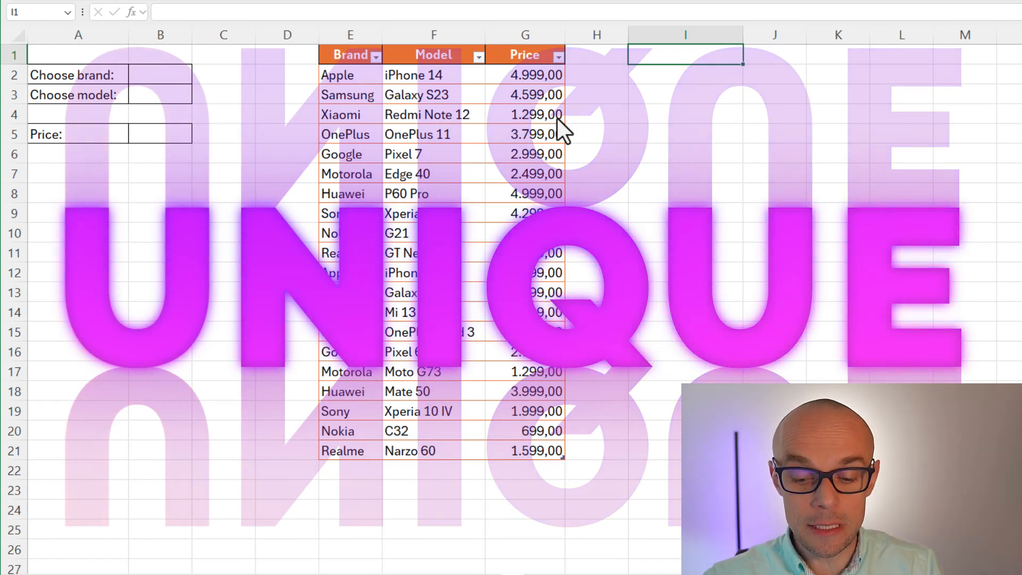
Step: Start a UNIQUE formula in I1 for the distinct brand list
{"action": "type", "text": "=UNIQUE("}
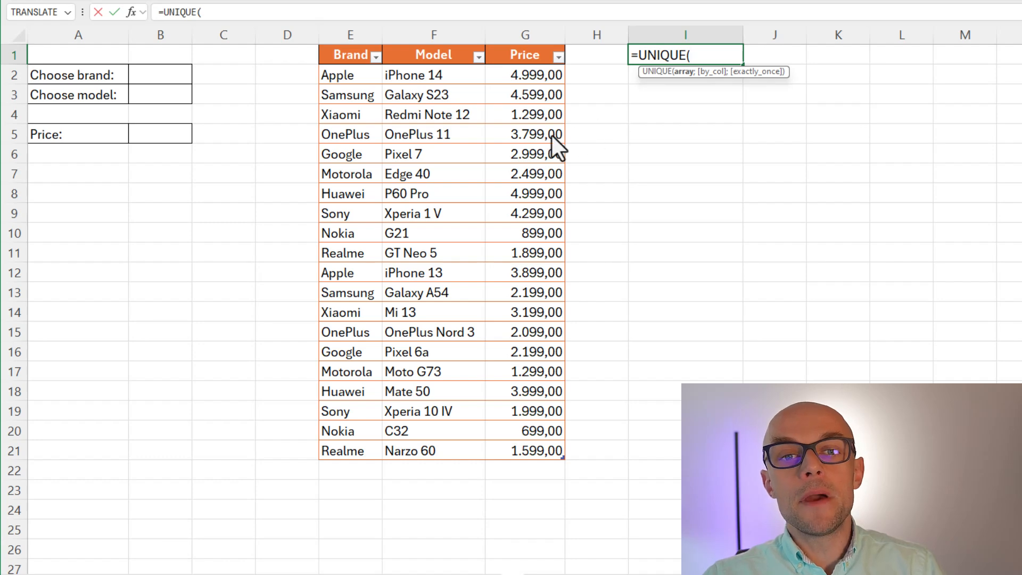
{"action": "mouse_move", "coordinate": [401, 172]}
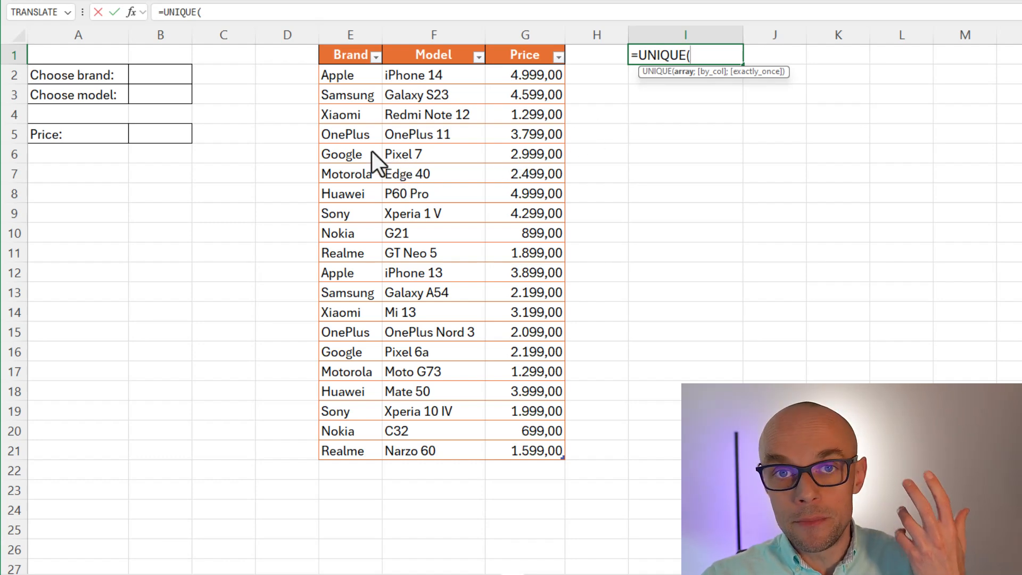
{"action": "mouse_move", "coordinate": [372, 141]}
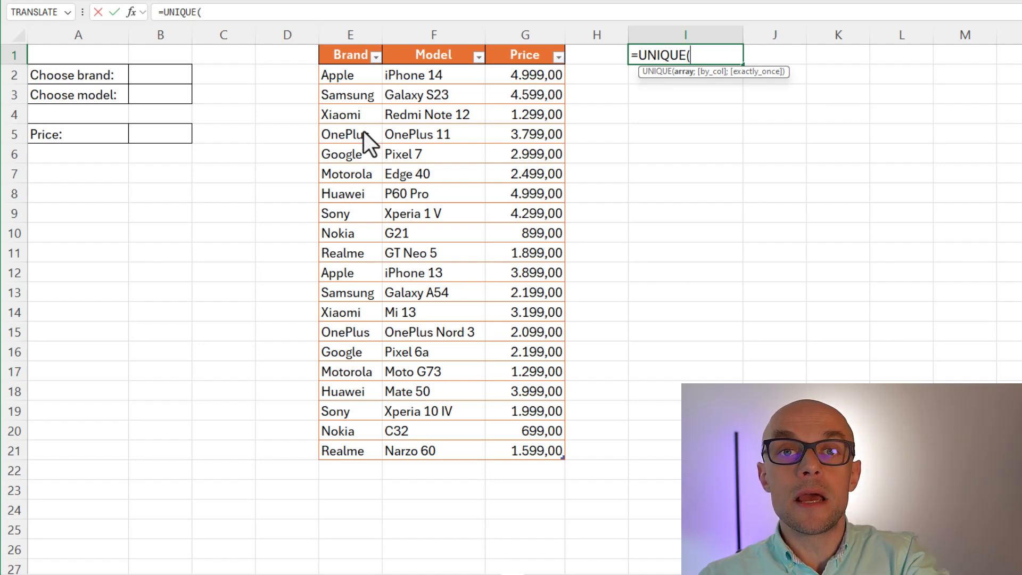
{"action": "mouse_move", "coordinate": [368, 150]}
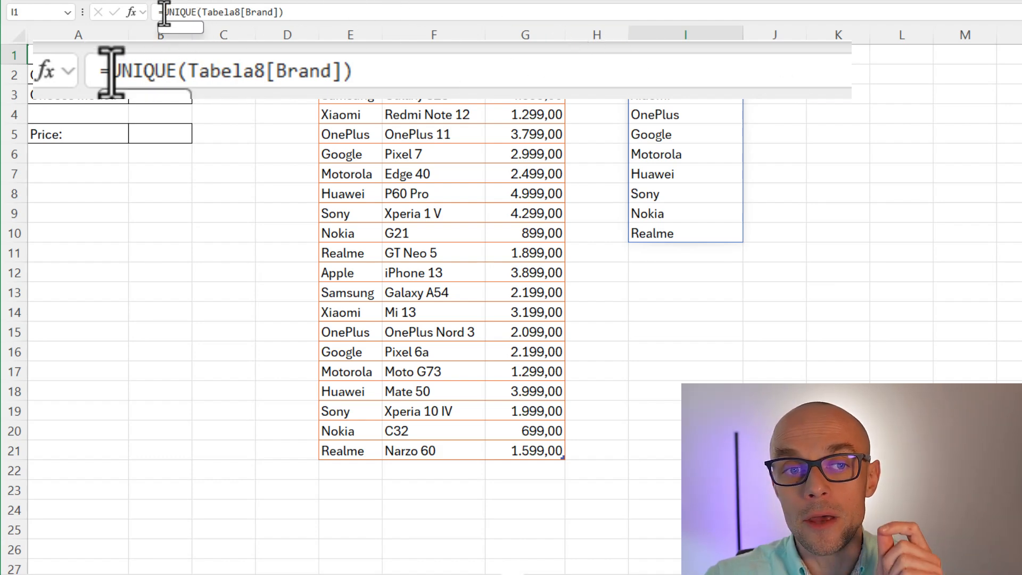
Step: Wrap the I1 formula in SORT so the unique brands run alphabetically, Apple through Xiaomi
{"action": "type", "text": "so"}
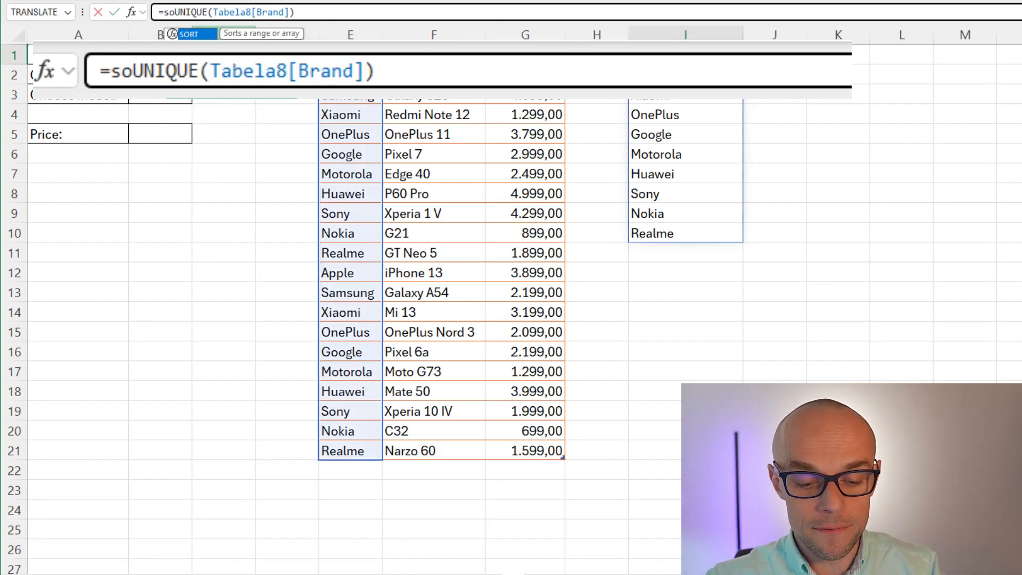
{"action": "type", "text": "sort("}
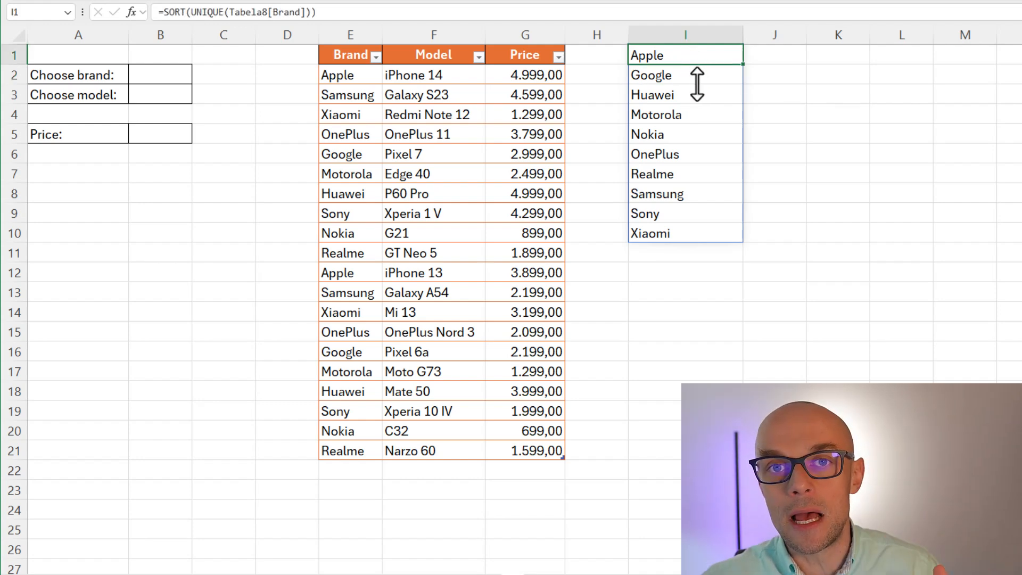
{"action": "mouse_move", "coordinate": [710, 169]}
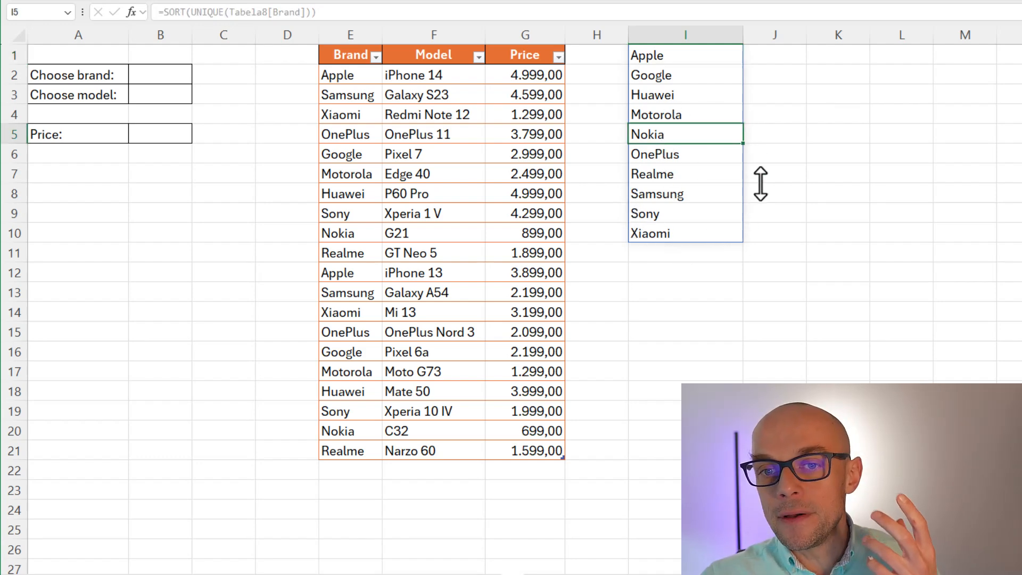
{"action": "type", "text": "here"}
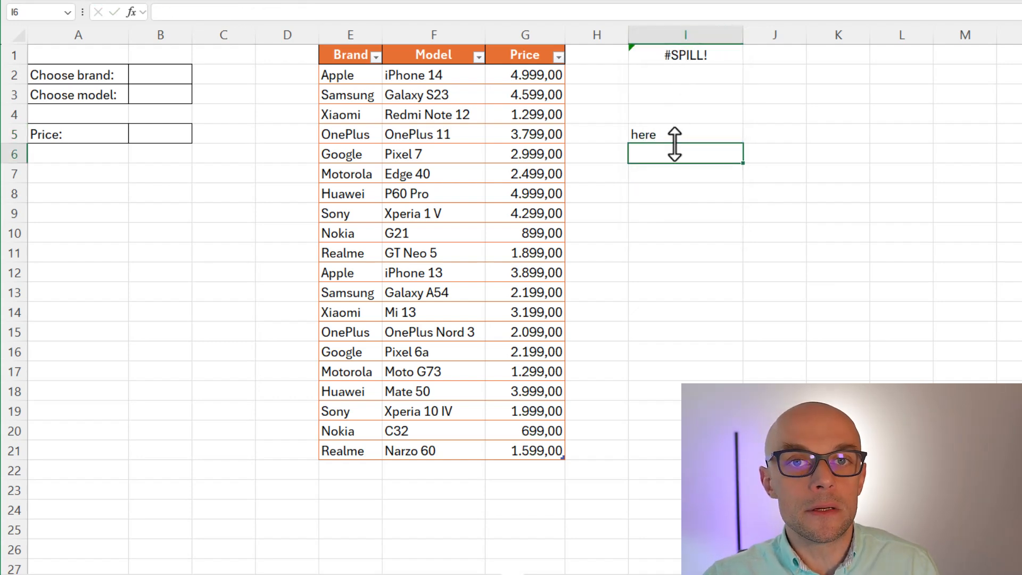
{"action": "mouse_move", "coordinate": [674, 127]}
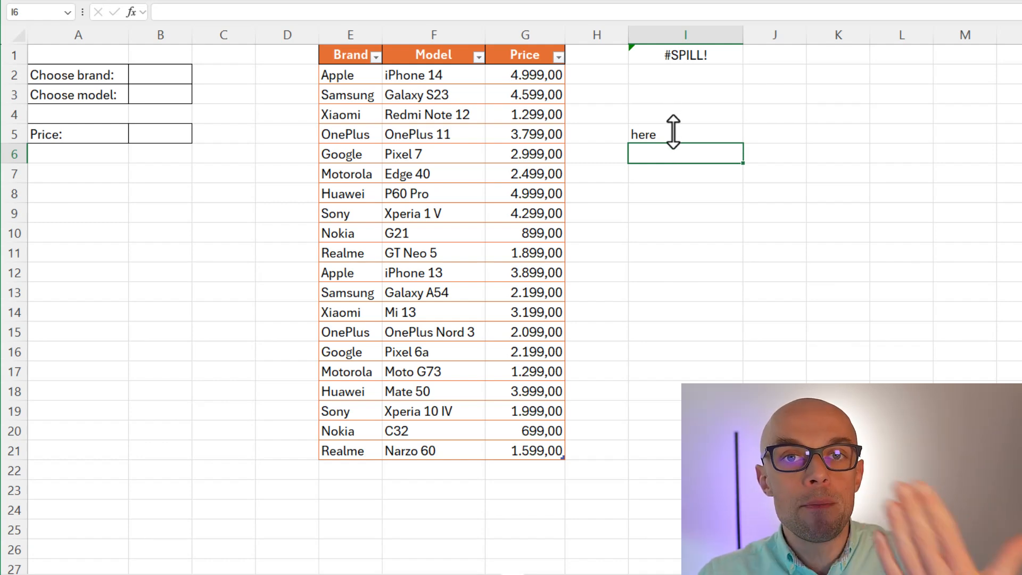
{"action": "left_click", "coordinate": [684, 134]}
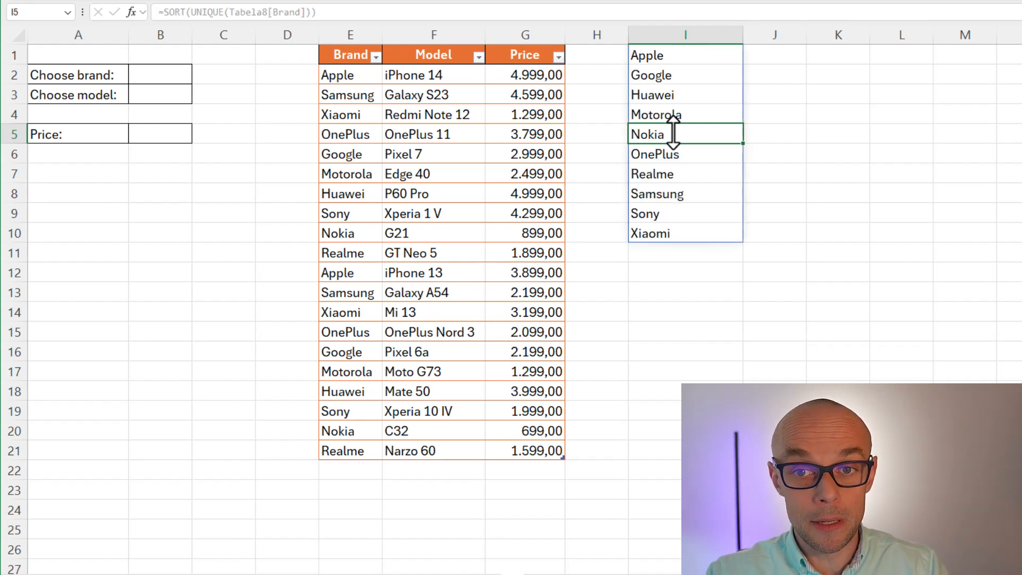
{"action": "left_click", "coordinate": [159, 74]}
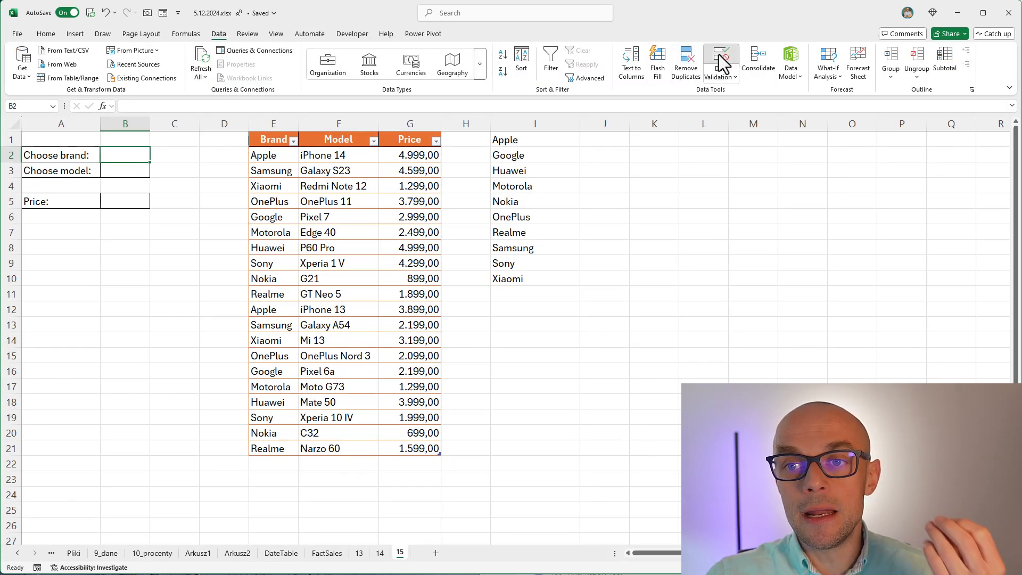
Step: Give B2 a list validation sourced from the spilled brand list =$I$1#
{"action": "left_click", "coordinate": [716, 59]}
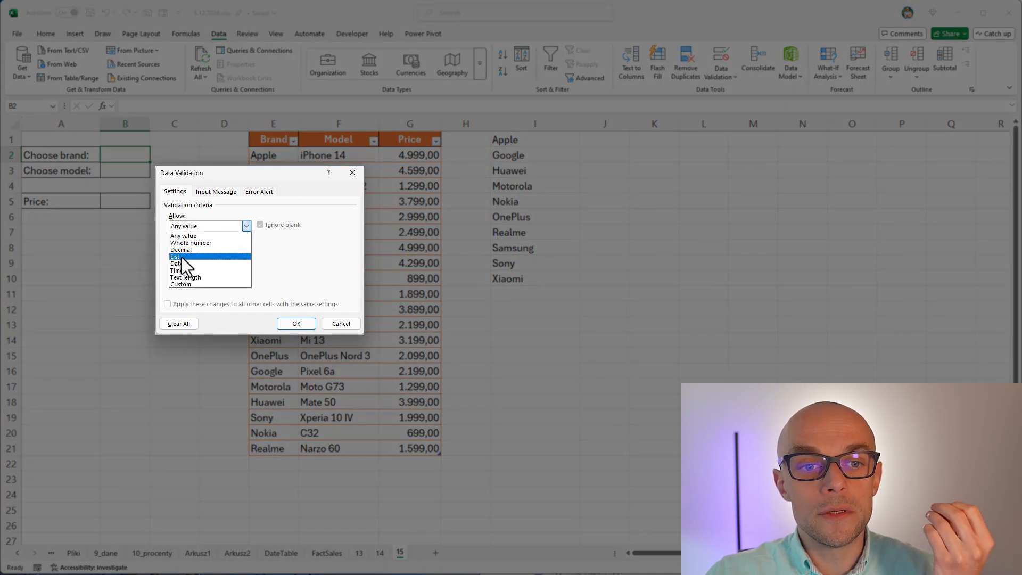
{"action": "left_click", "coordinate": [176, 256]}
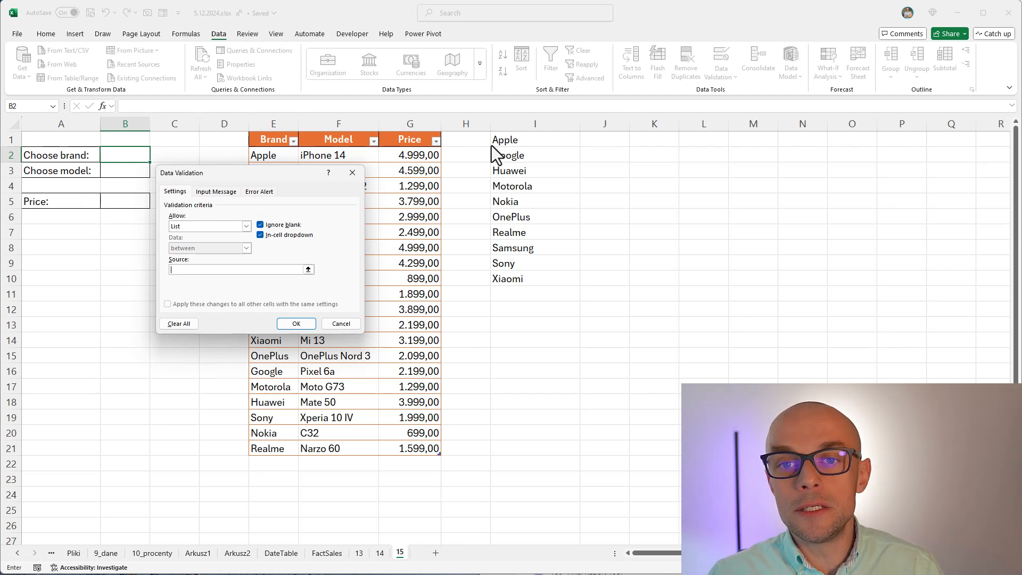
{"action": "mouse_move", "coordinate": [541, 297]}
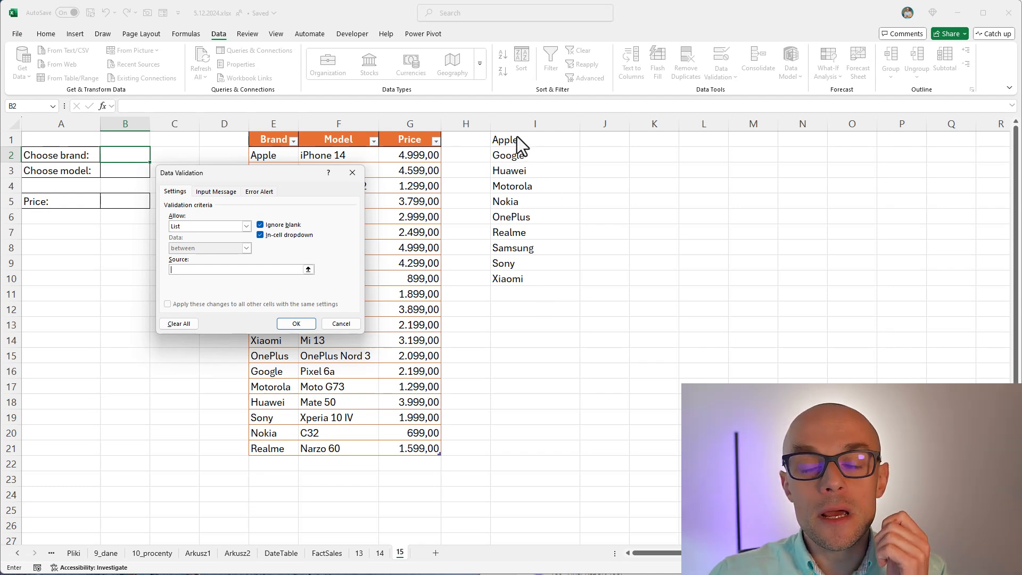
{"action": "left_click", "coordinate": [534, 139]}
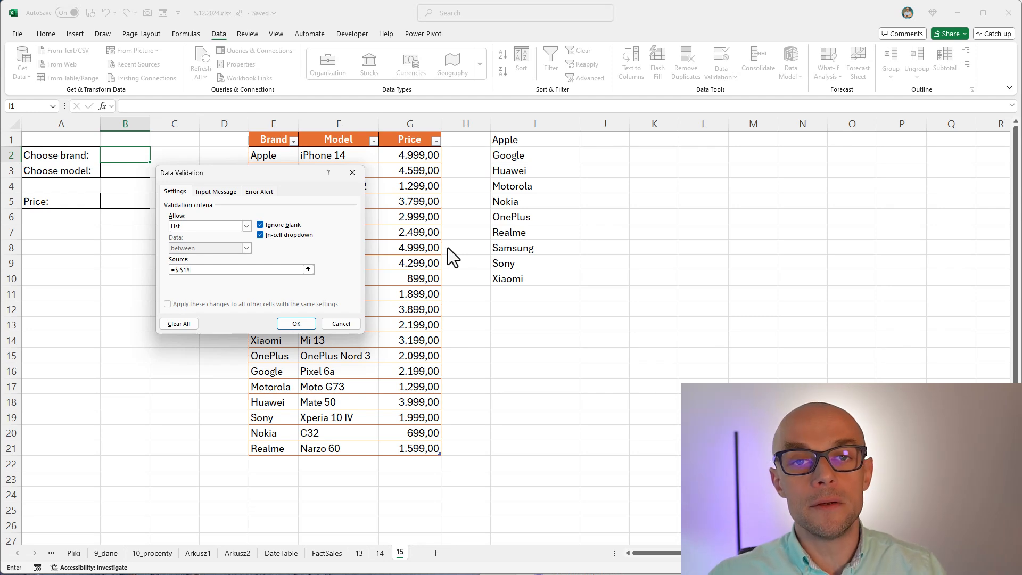
{"action": "mouse_move", "coordinate": [411, 264]}
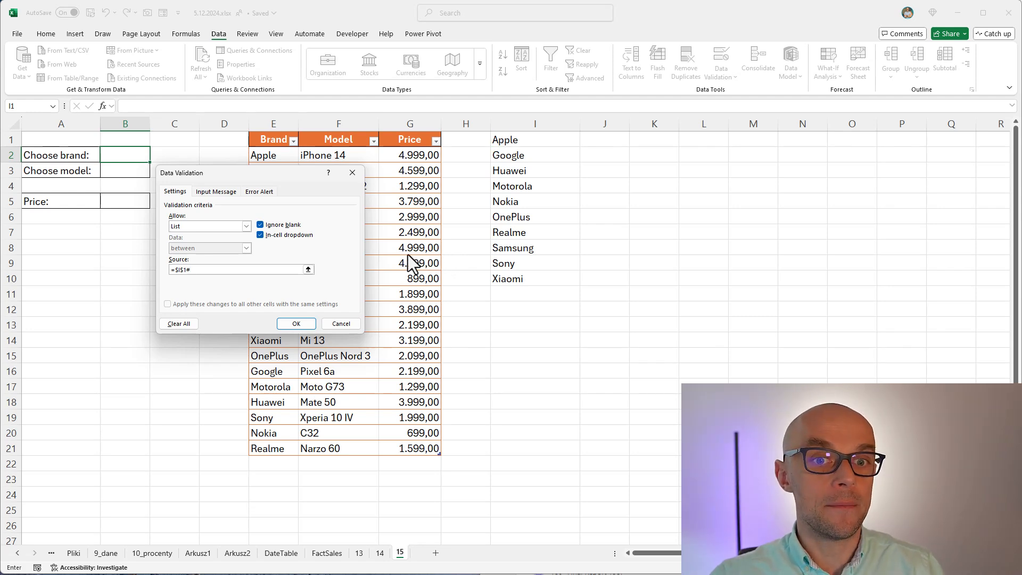
{"action": "left_click", "coordinate": [294, 323]}
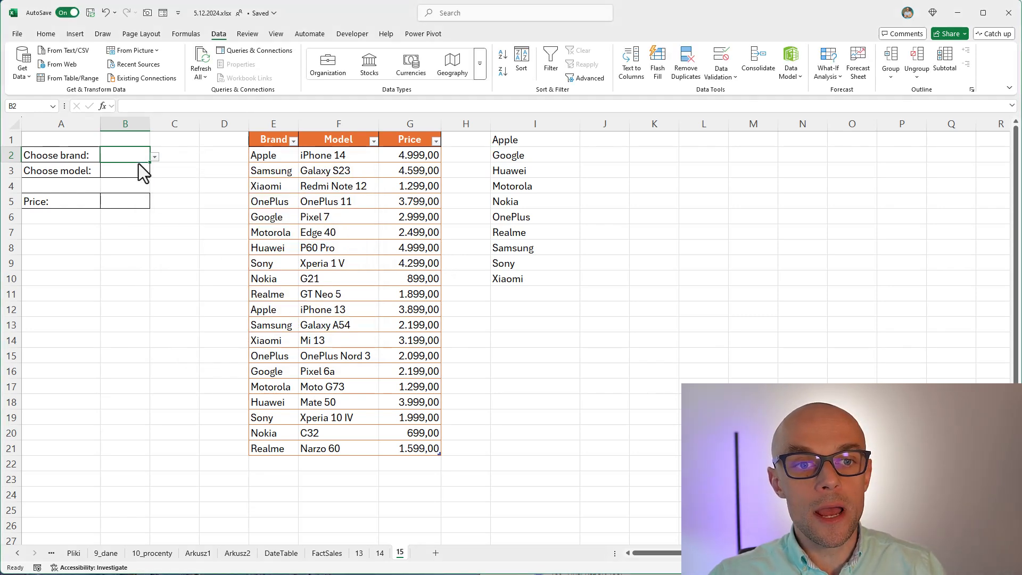
Step: Rename the Motorola table entry to ZZZ to show the B2 brand list follows the table, then revert it
{"action": "left_click", "coordinate": [154, 155]}
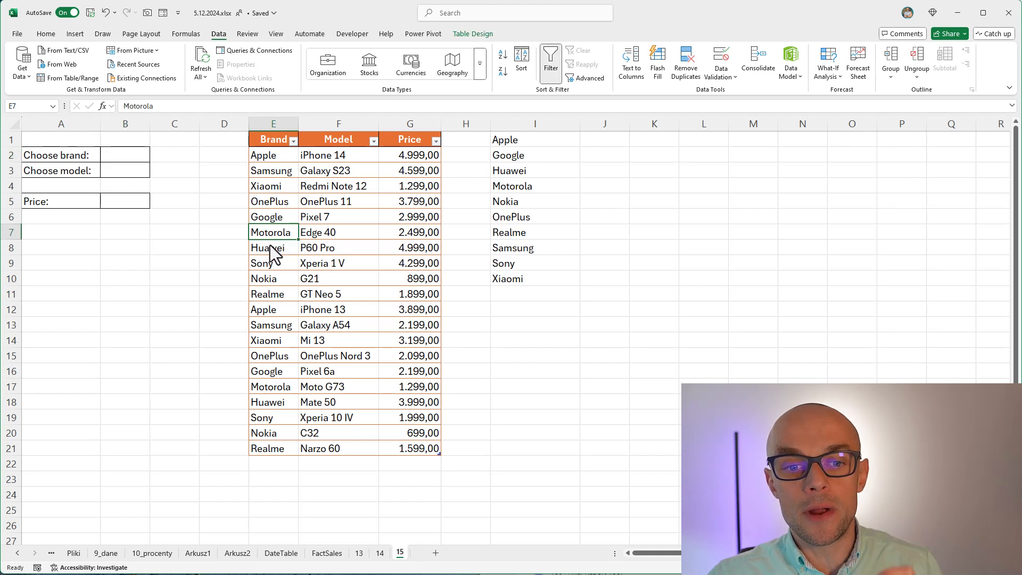
{"action": "mouse_move", "coordinate": [285, 337]}
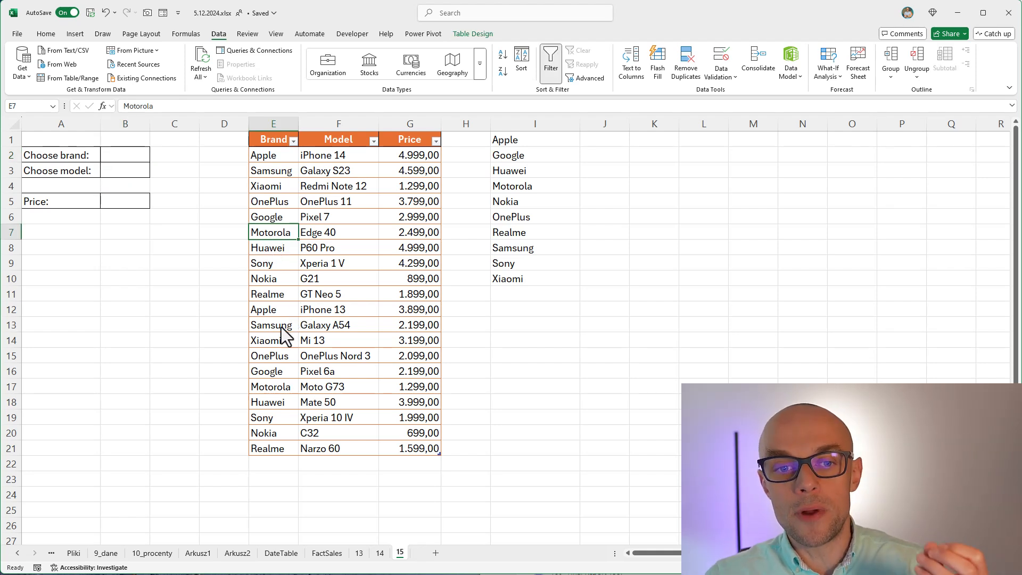
{"action": "type", "text": "ZZZ"}
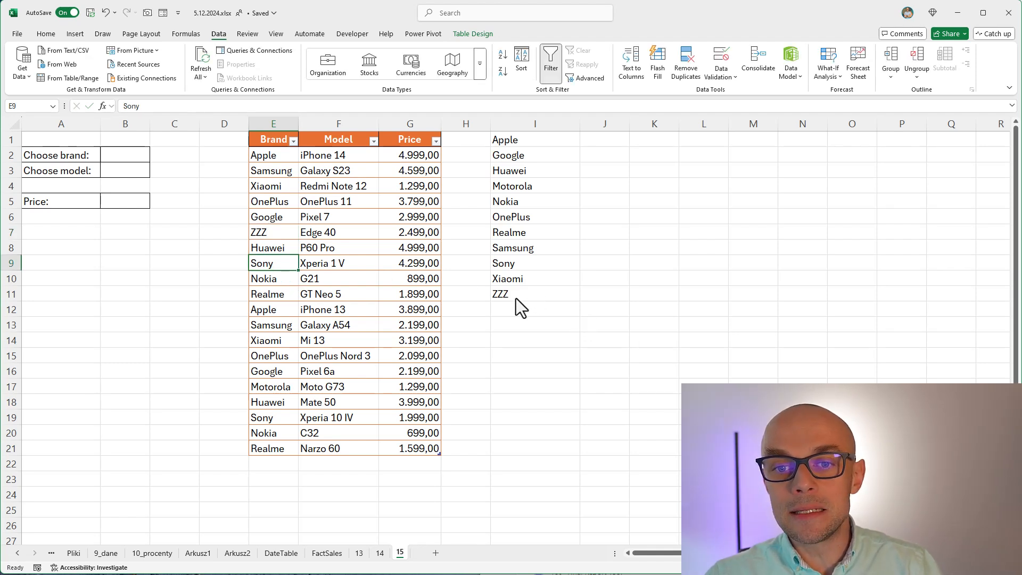
{"action": "left_click", "coordinate": [154, 155]}
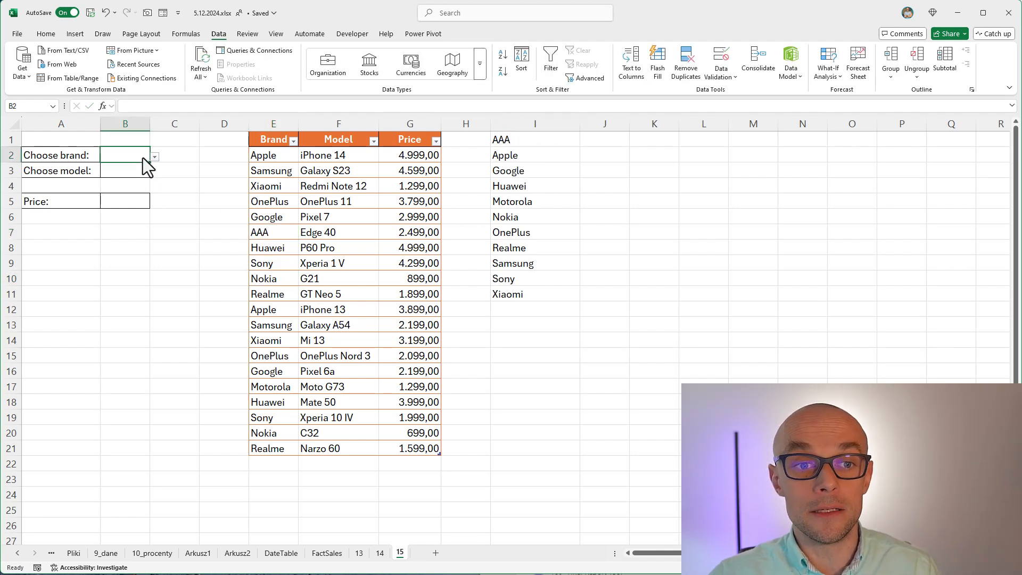
{"action": "left_click", "coordinate": [273, 263]}
{"action": "type", "text": "Motorola"}
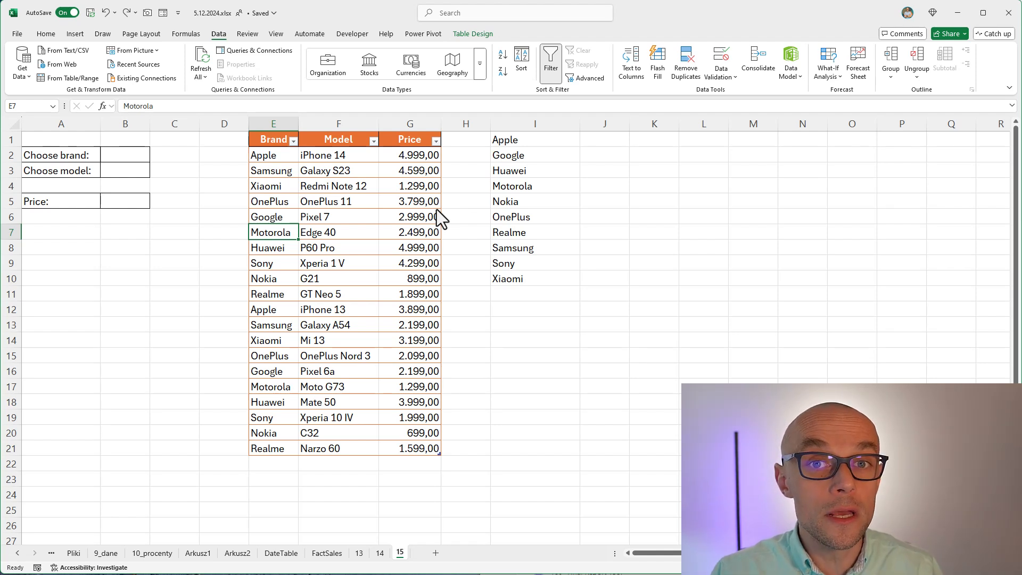
Step: Choose Google as the brand in B2 from its drop-down
{"action": "left_click", "coordinate": [126, 154]}
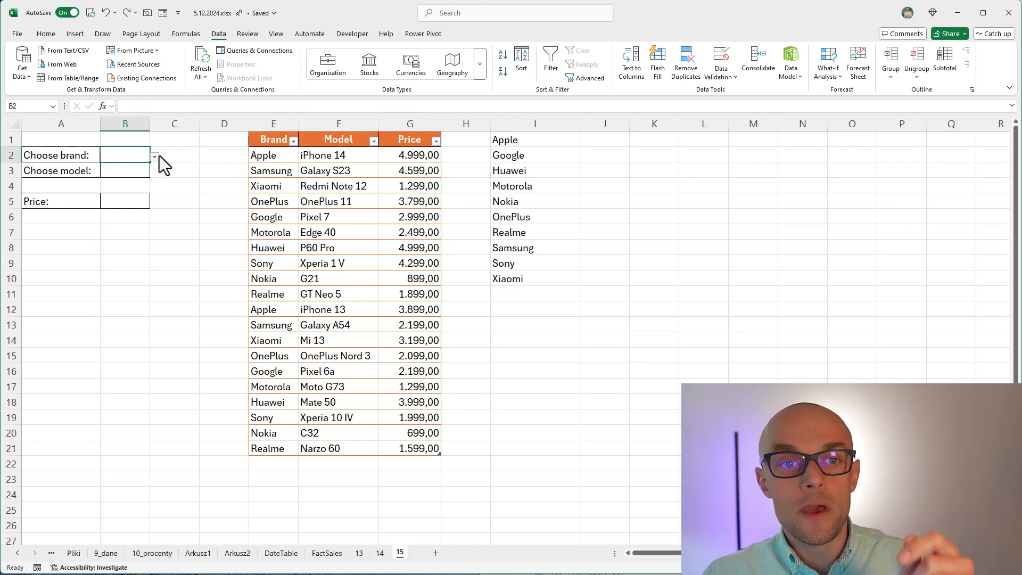
{"action": "left_click", "coordinate": [155, 156]}
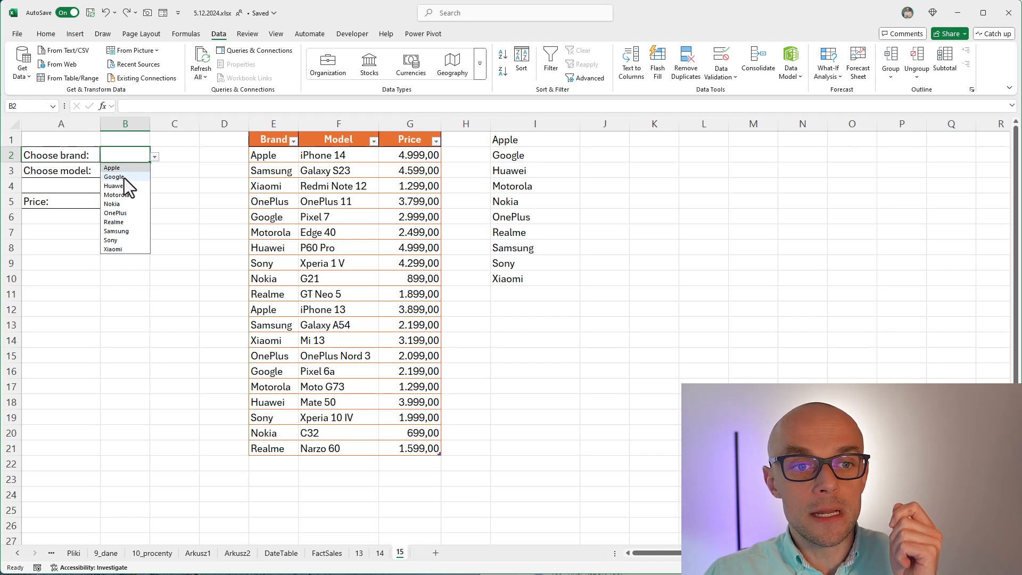
{"action": "left_click", "coordinate": [115, 177]}
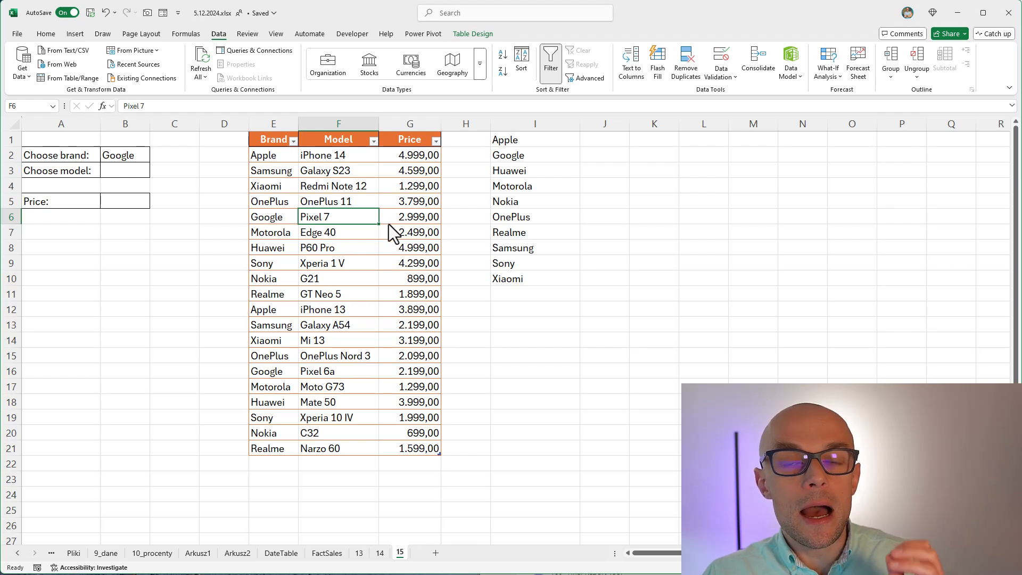
{"action": "mouse_move", "coordinate": [651, 150]}
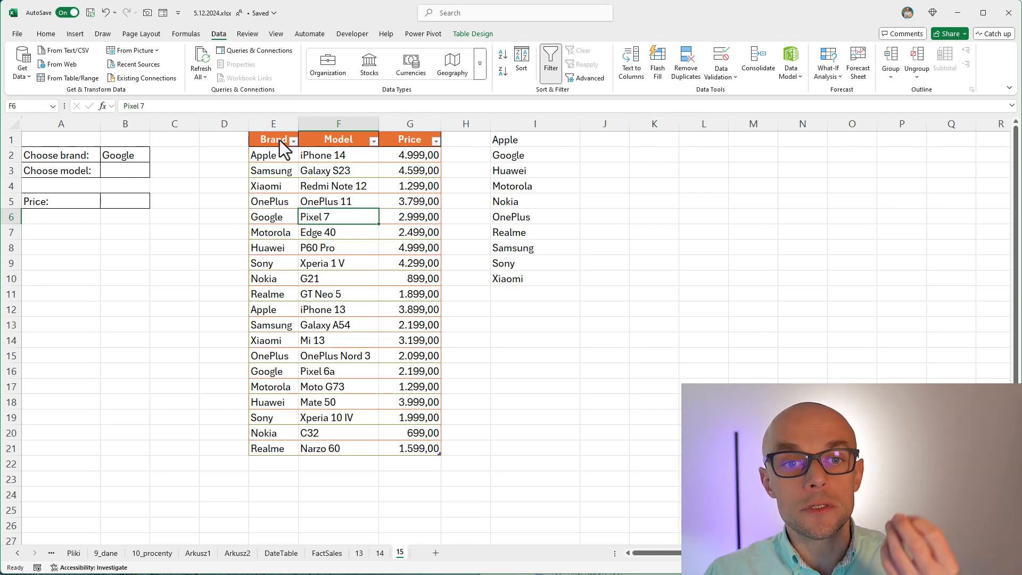
{"action": "mouse_move", "coordinate": [311, 162]}
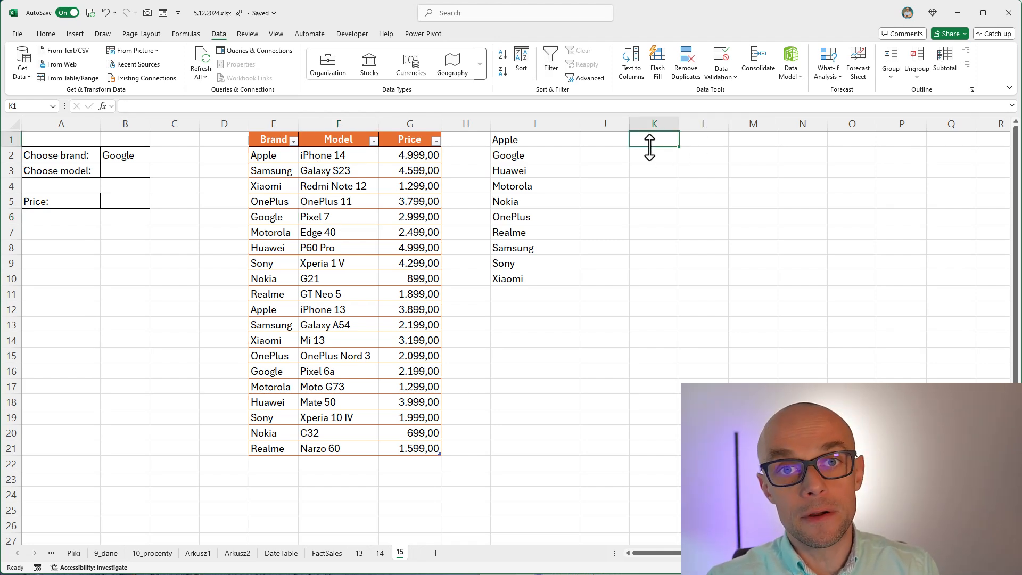
Step: Enter a FILTER formula in K1 returning the Model column where Brand equals B2, spilling Pixel 7 and Pixel 6a
{"action": "type", "text": "=fil"}
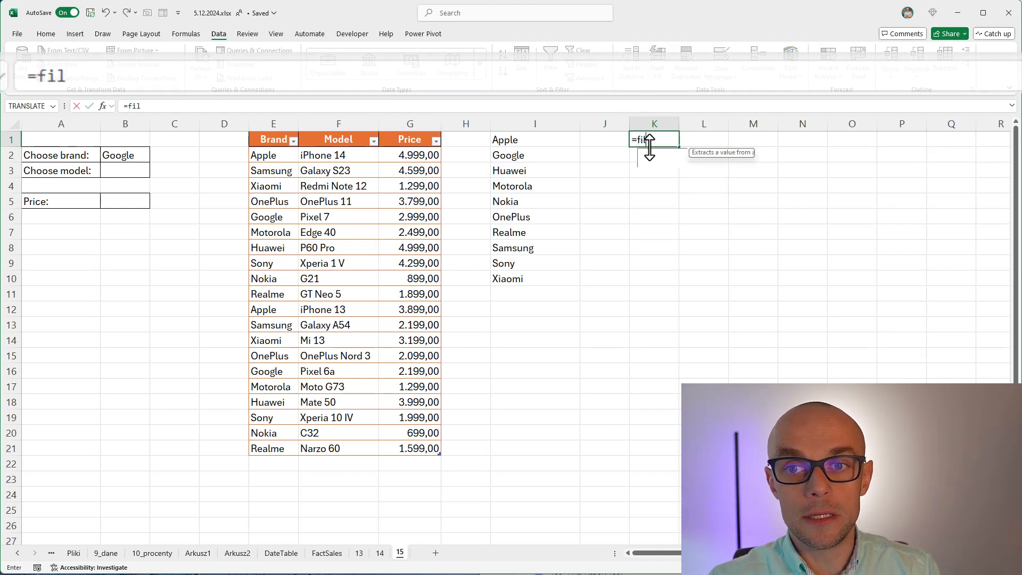
{"action": "type", "text": "FILTER("}
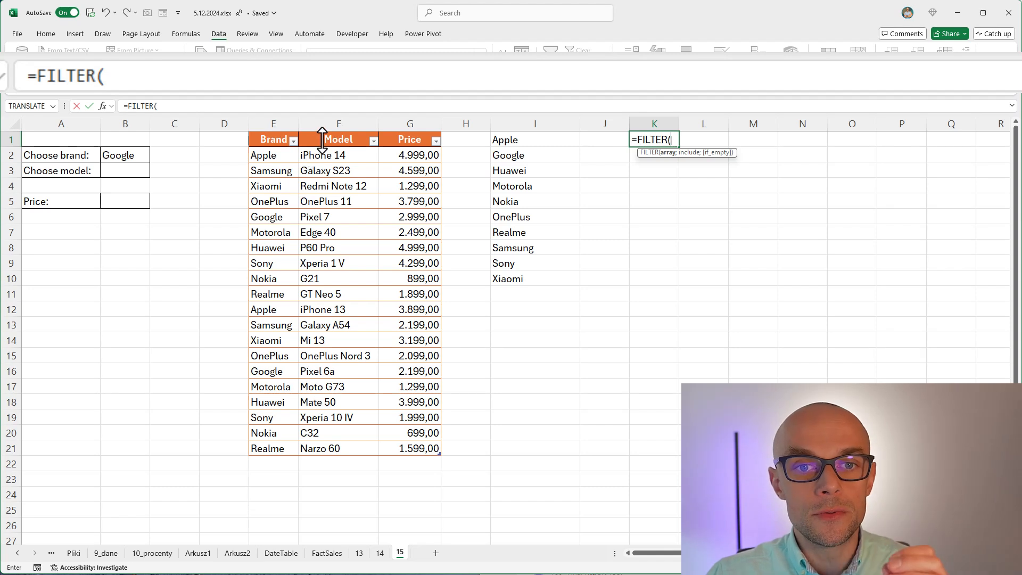
{"action": "left_click", "coordinate": [339, 155]}
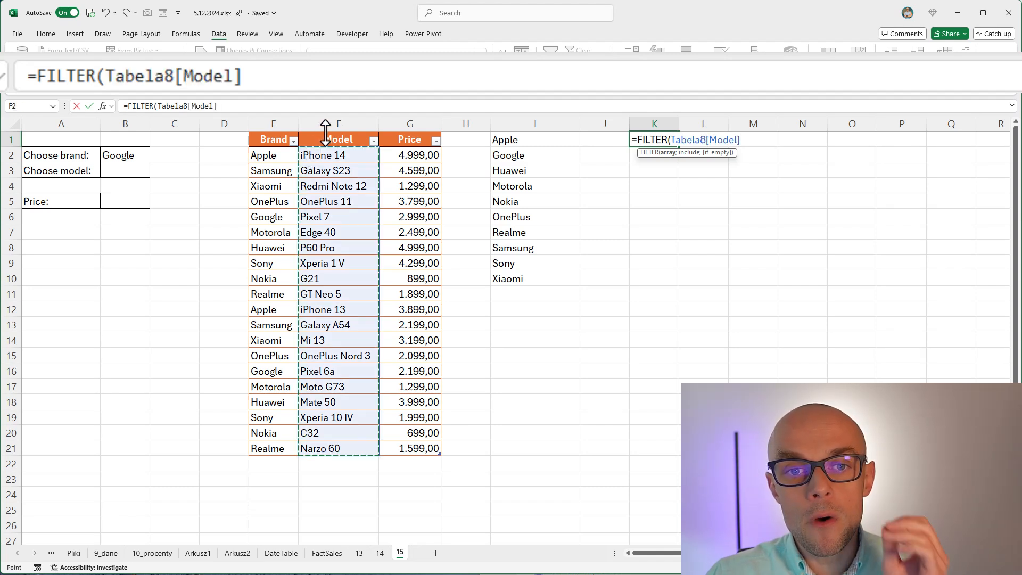
{"action": "type", "text": ";Tabela8[Brand]="}
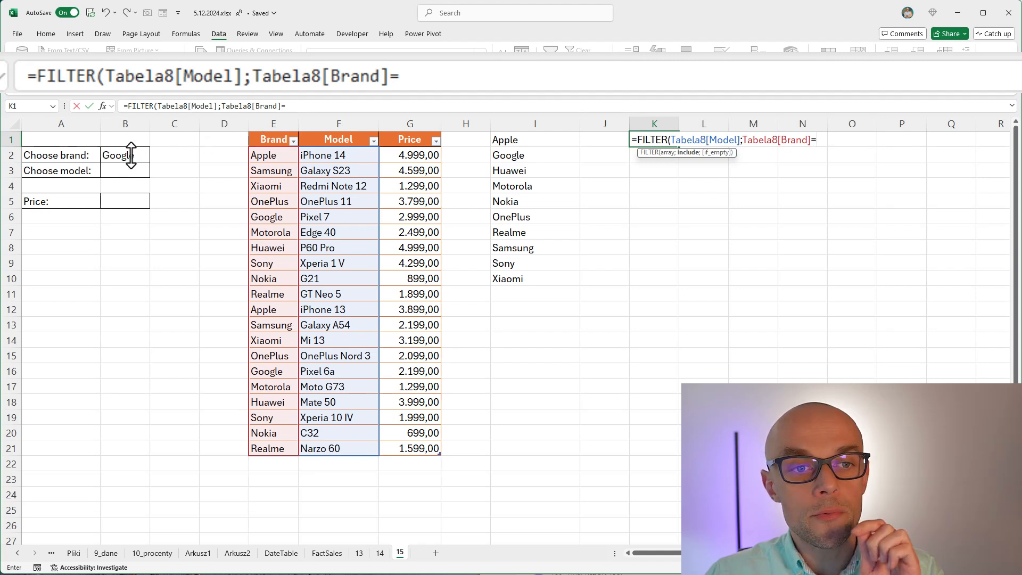
{"action": "left_click", "coordinate": [126, 155]}
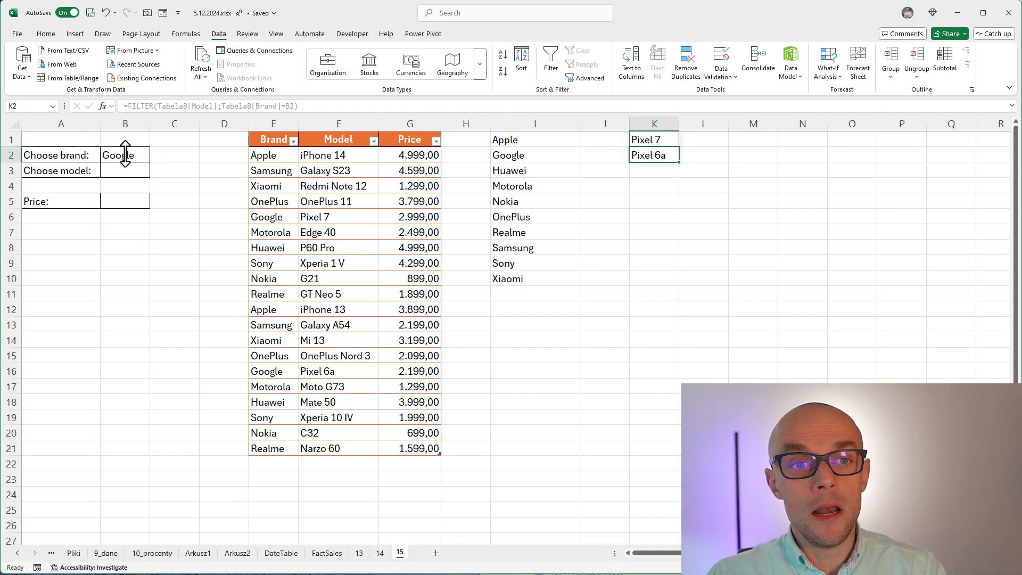
Step: Switch B2 to Nokia so K1 spills G21 and C32, then move to the model cell B3
{"action": "left_click", "coordinate": [154, 155]}
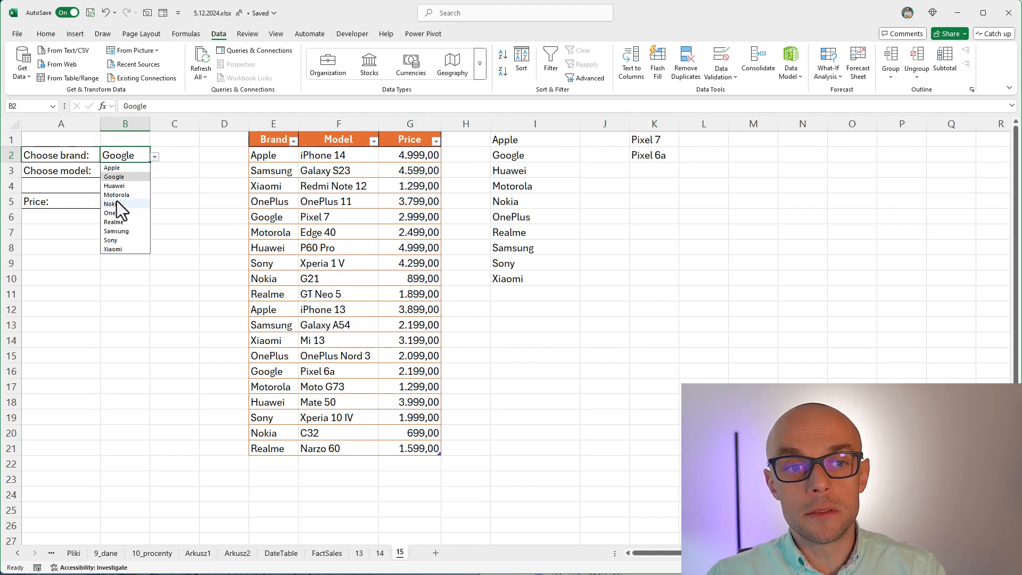
{"action": "left_click", "coordinate": [109, 204]}
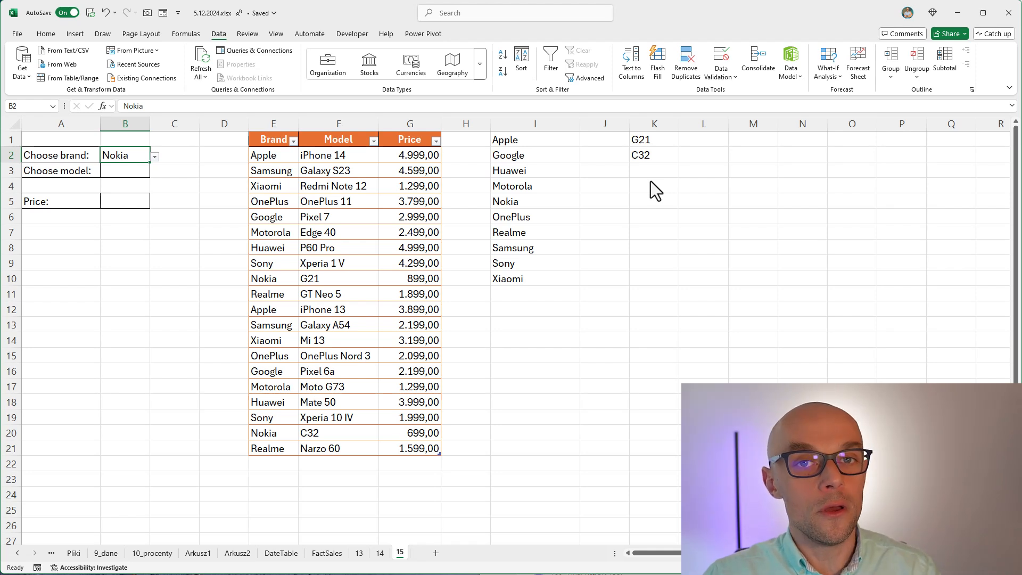
{"action": "mouse_move", "coordinate": [652, 198]}
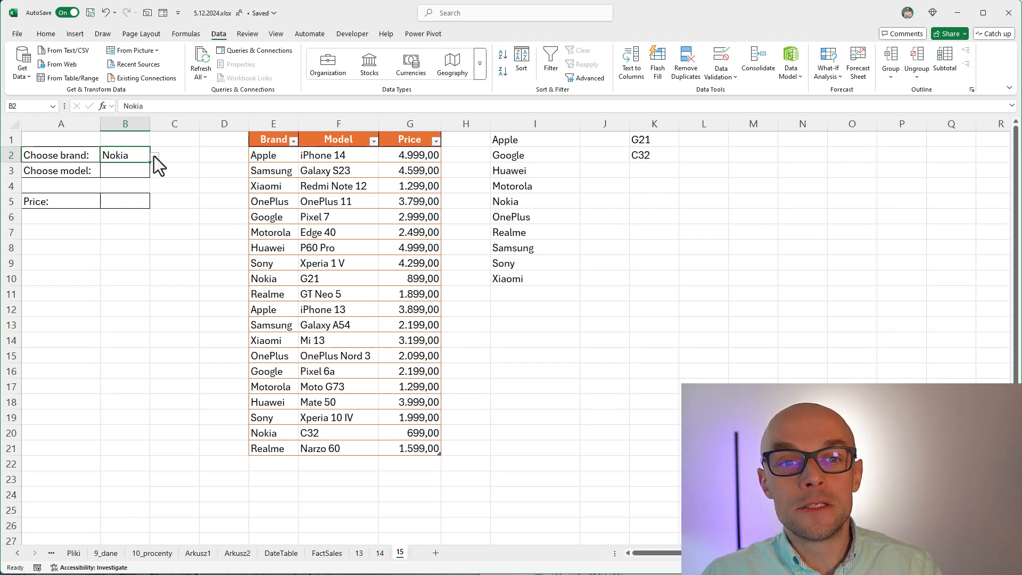
{"action": "left_click", "coordinate": [125, 170]}
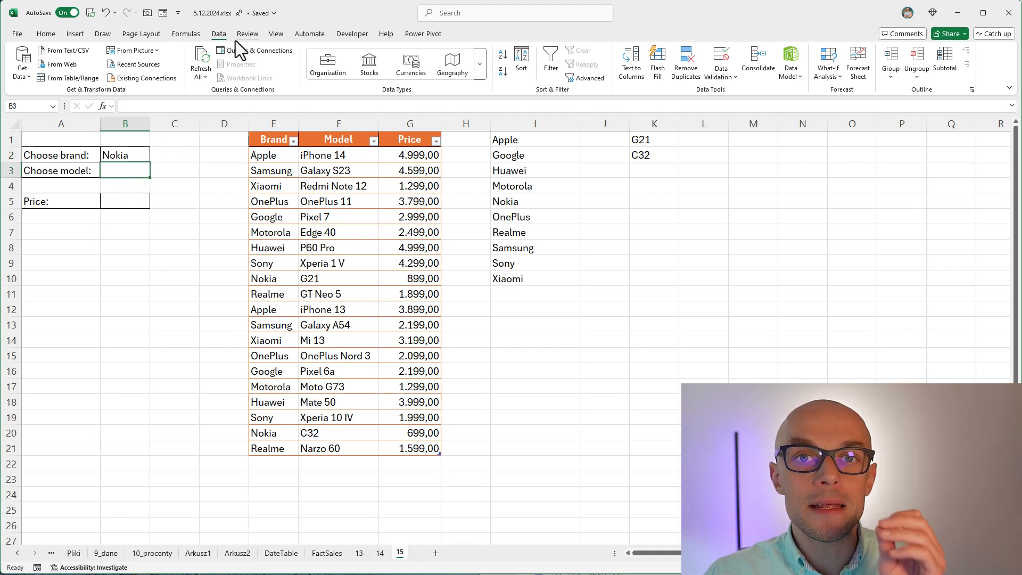
{"action": "mouse_move", "coordinate": [261, 42]}
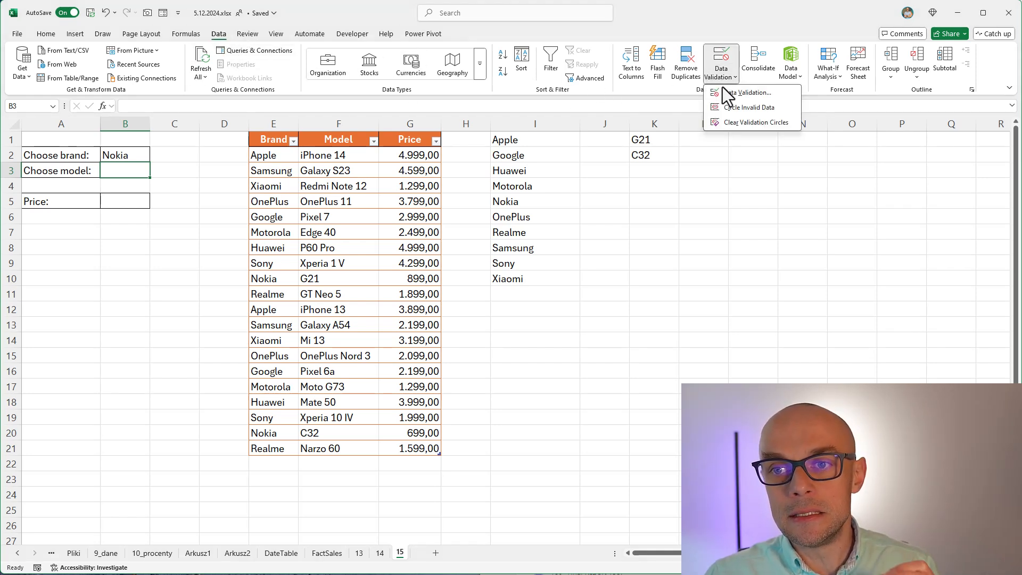
Step: Give B3 a list validation sourced from the filtered model spill =$K$1#
{"action": "left_click", "coordinate": [748, 91]}
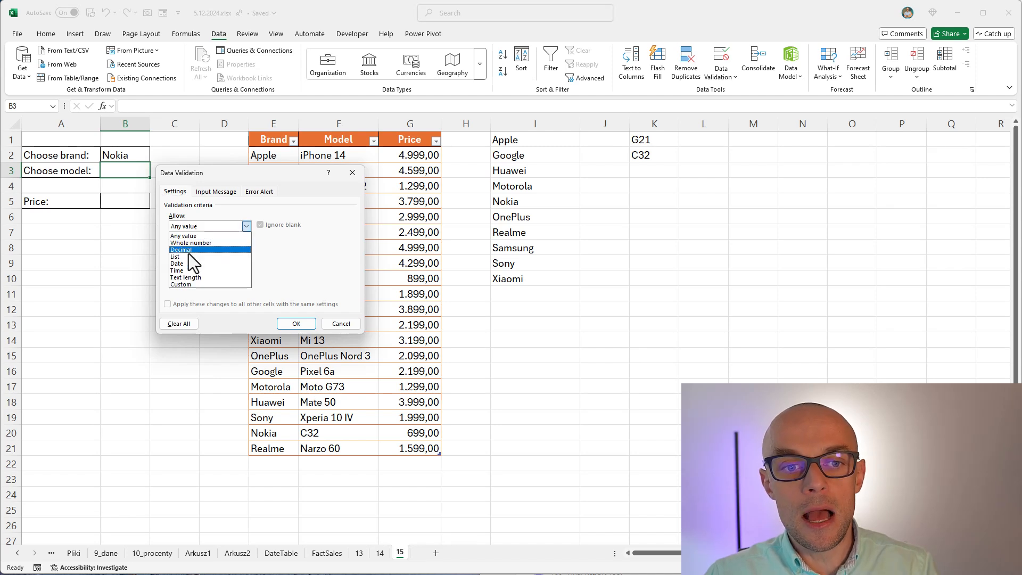
{"action": "left_click", "coordinate": [190, 256]}
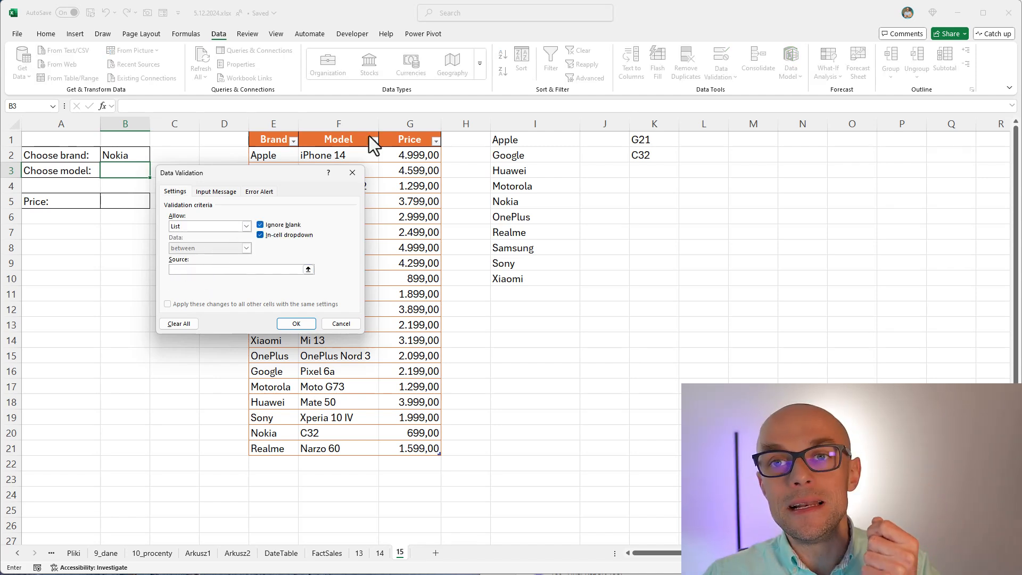
{"action": "left_click", "coordinate": [653, 139]}
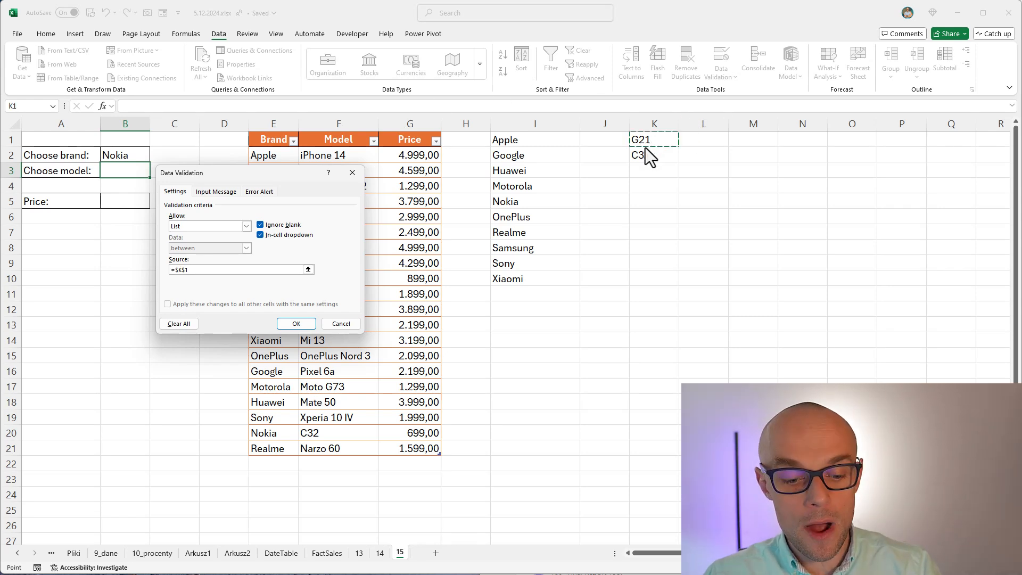
{"action": "type", "text": "#"}
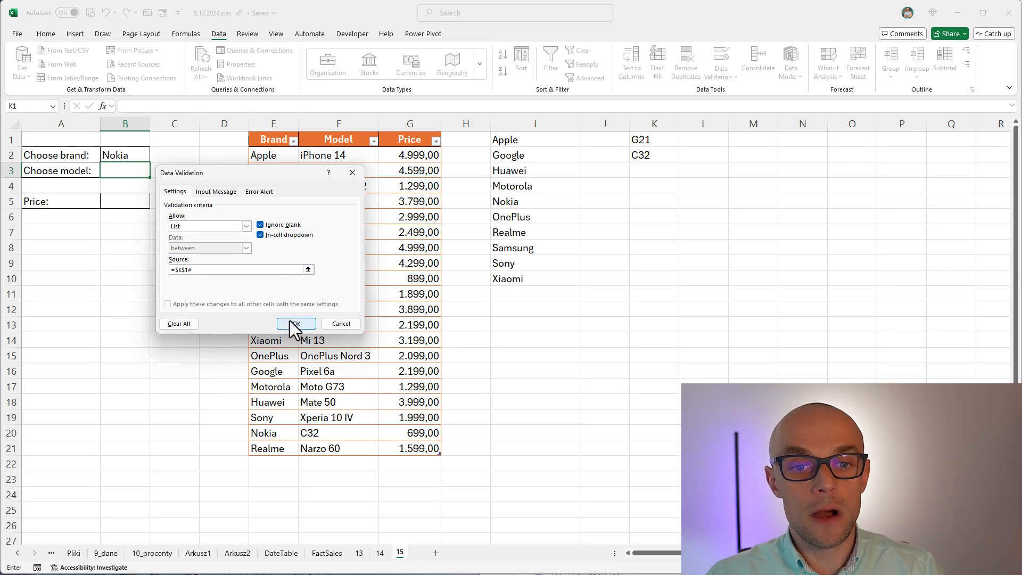
{"action": "left_click", "coordinate": [295, 323]}
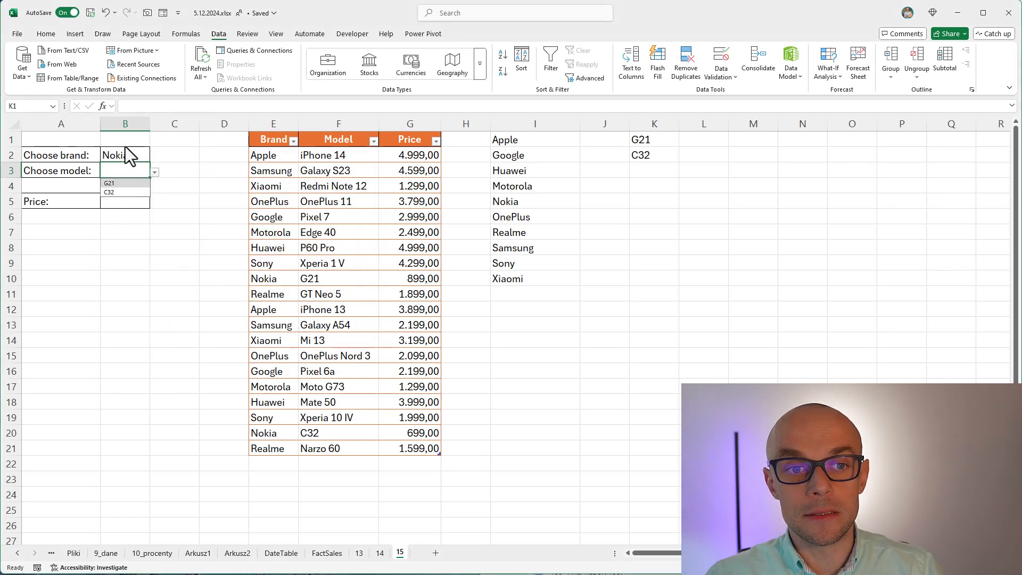
Step: Pick Apple then Samsung in B2, checking B3 offers the matching models, ending with Galaxy S23 and Galaxy A54
{"action": "left_click", "coordinate": [154, 155]}
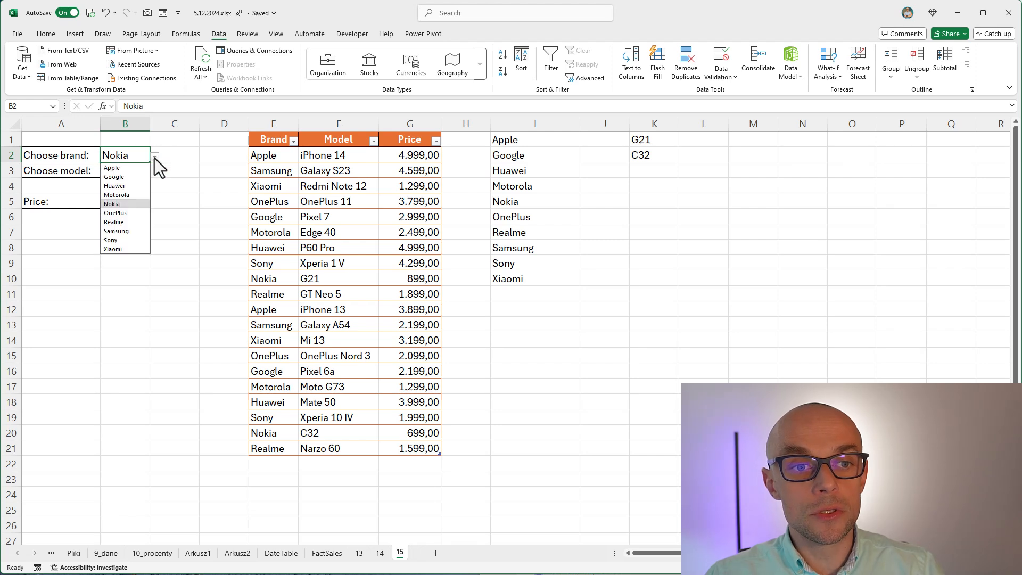
{"action": "left_click", "coordinate": [112, 167]}
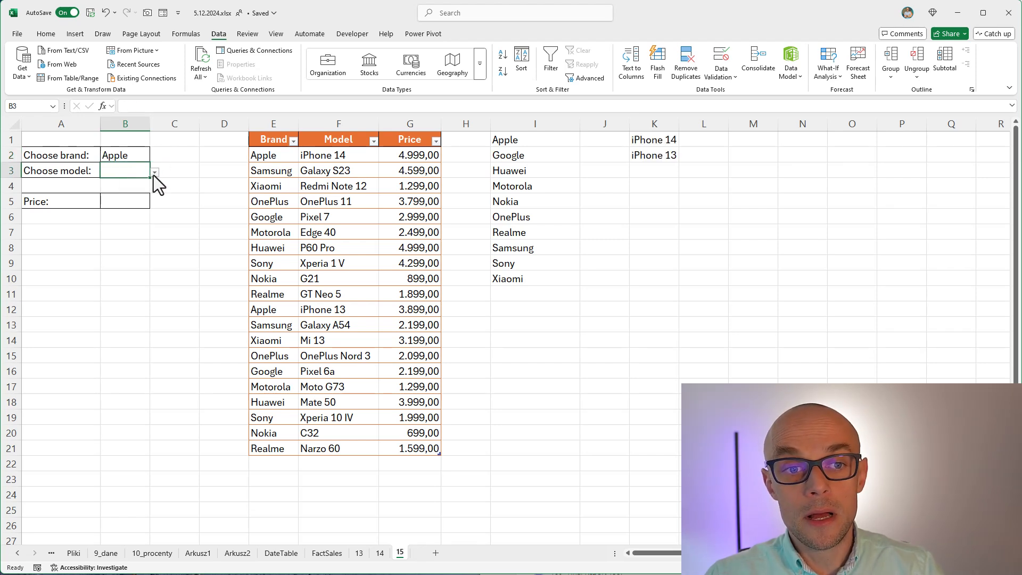
{"action": "left_click", "coordinate": [155, 171]}
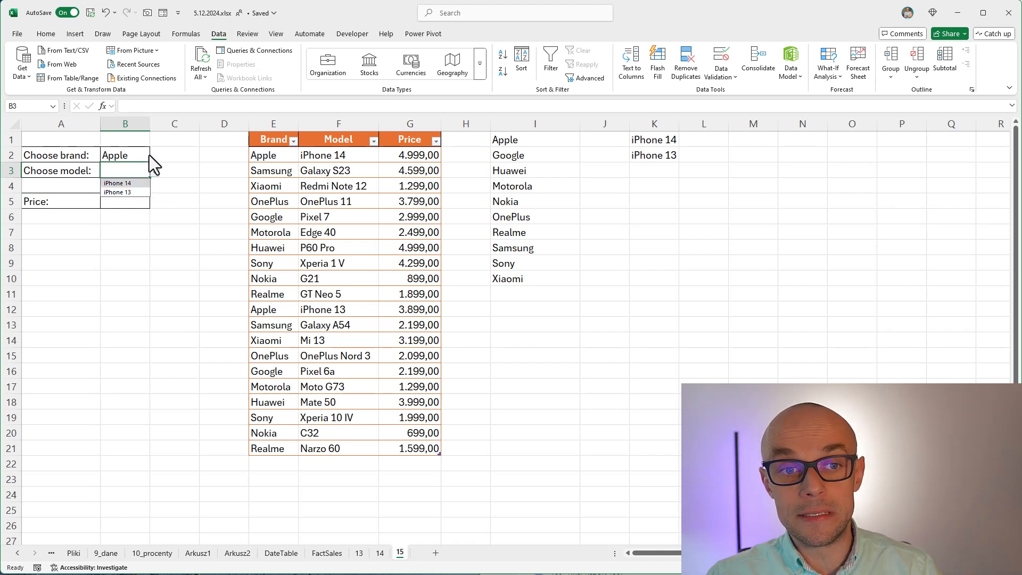
{"action": "left_click", "coordinate": [123, 156]}
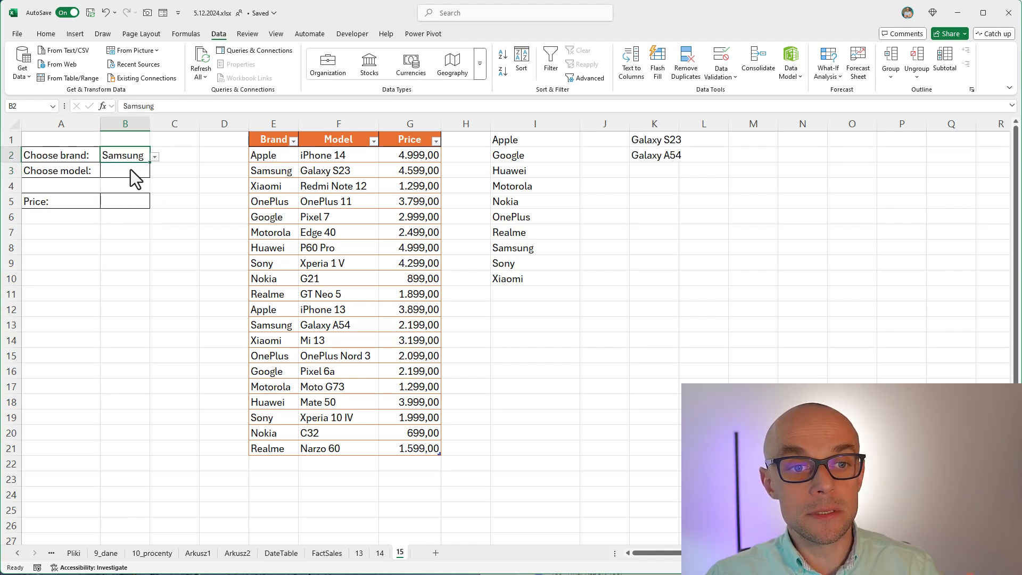
{"action": "left_click", "coordinate": [154, 173]}
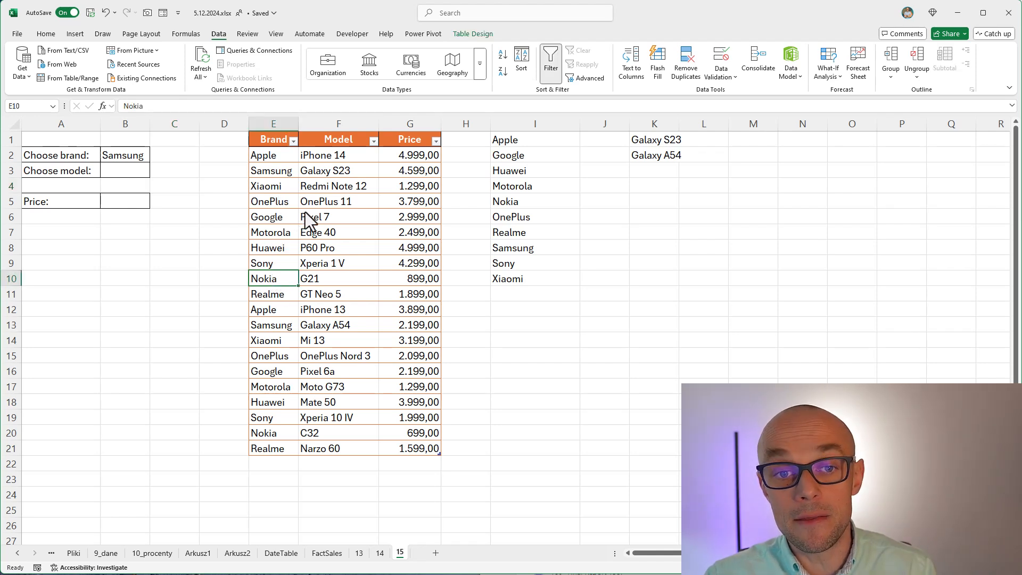
{"action": "mouse_move", "coordinate": [369, 286]}
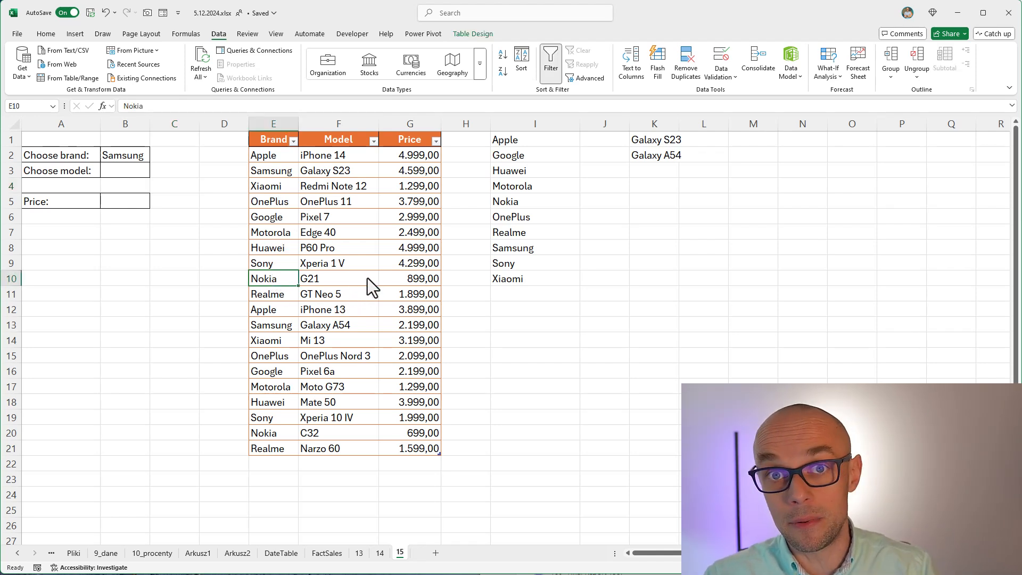
{"action": "mouse_move", "coordinate": [534, 147]}
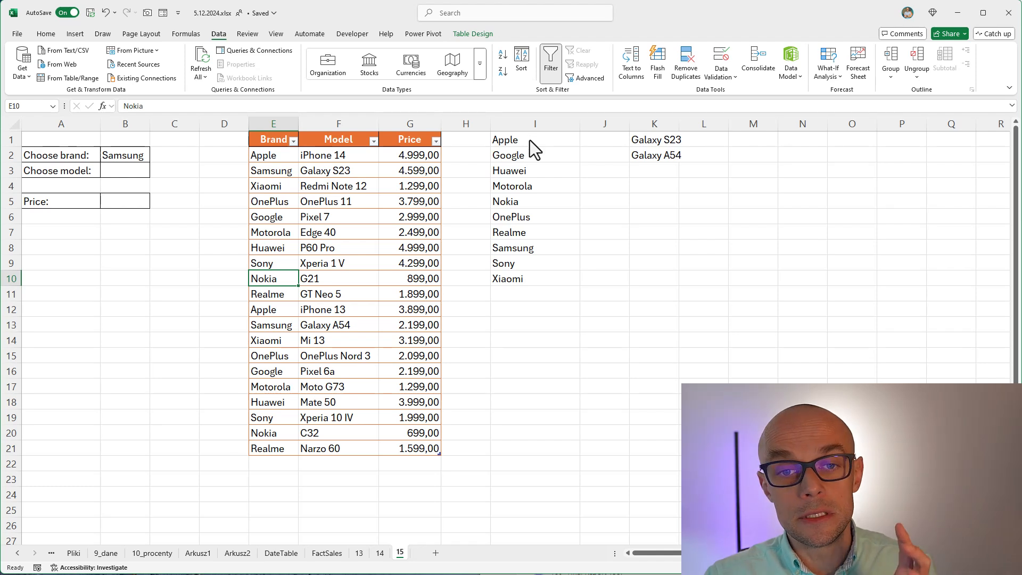
{"action": "mouse_move", "coordinate": [603, 160]}
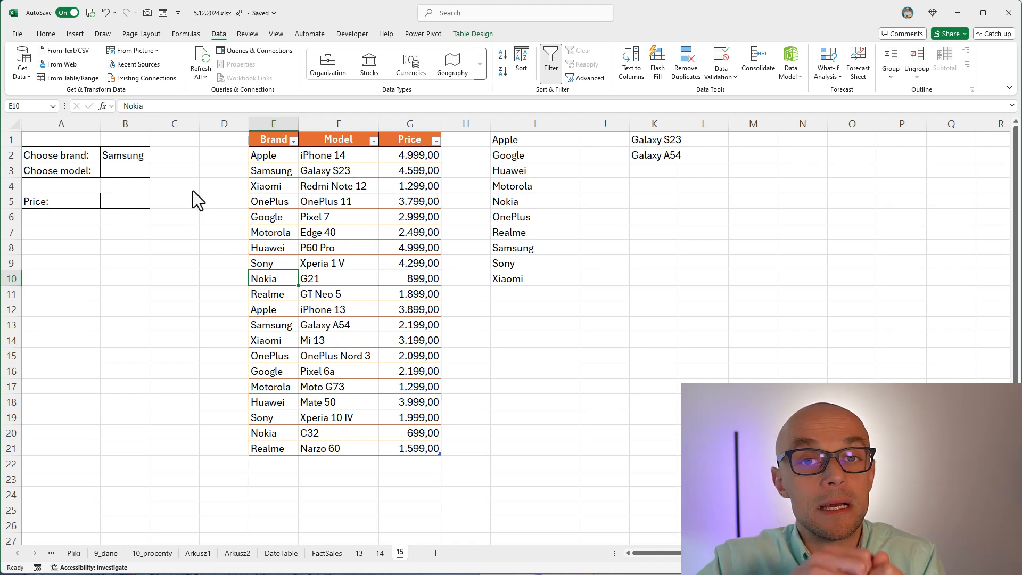
{"action": "mouse_move", "coordinate": [138, 165]}
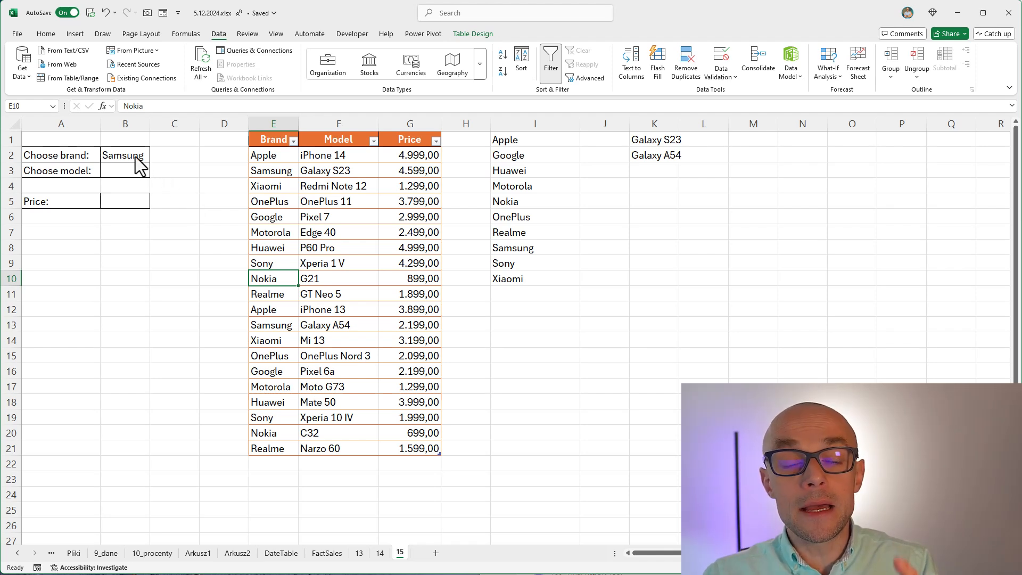
{"action": "left_click", "coordinate": [124, 155]}
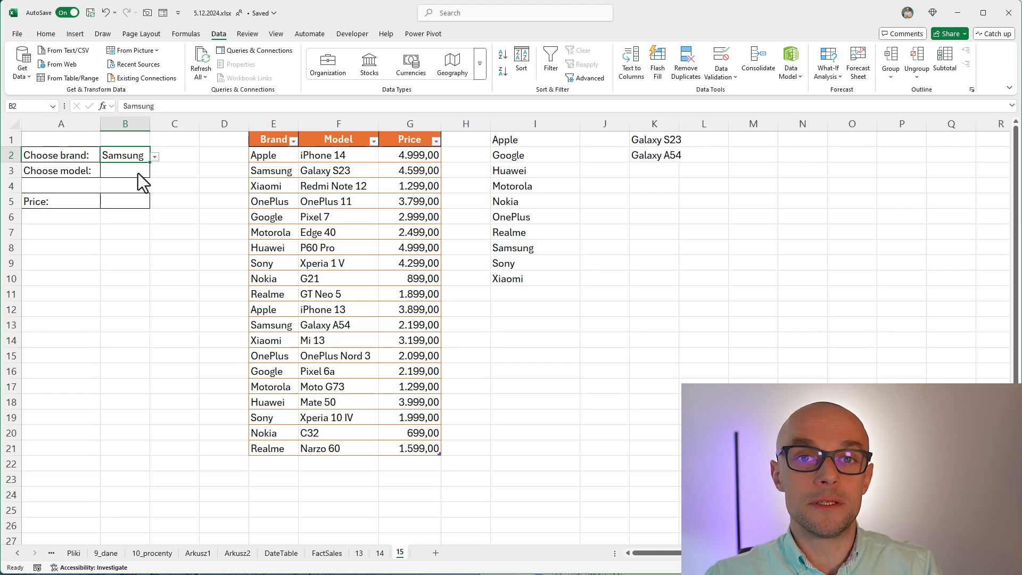